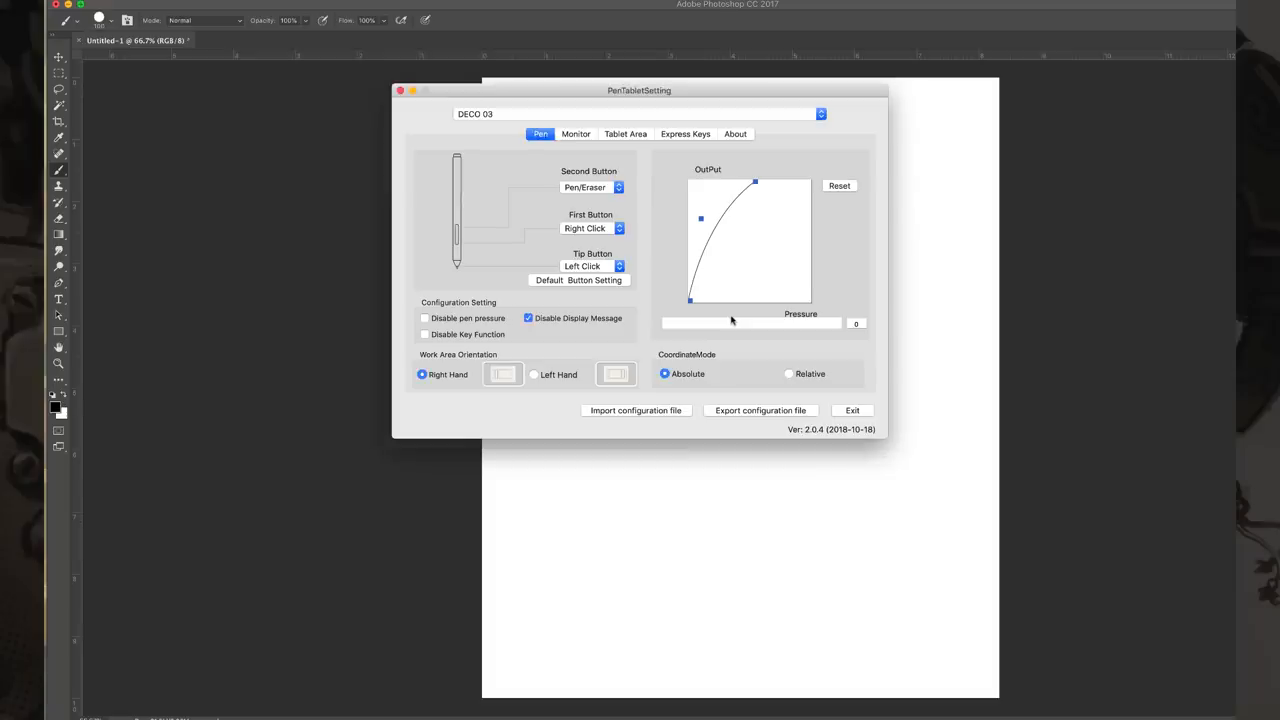
{"action": "mouse_move", "coordinate": [806, 249]}
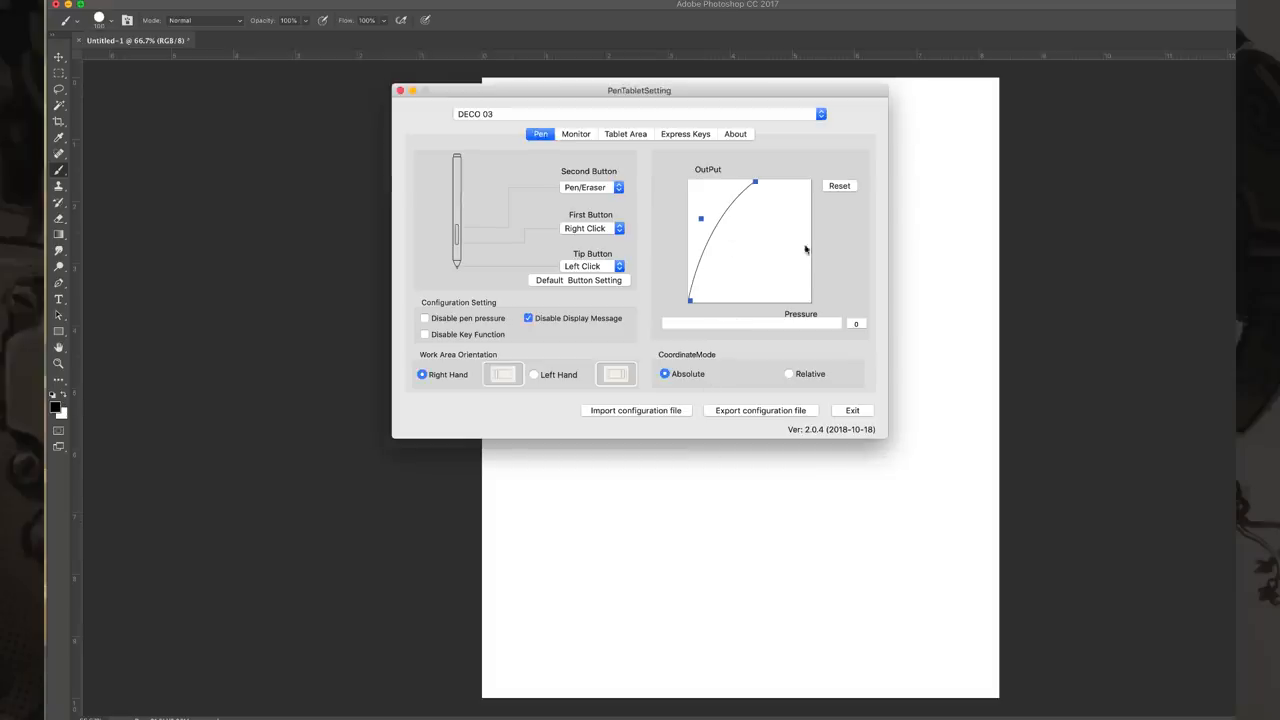
{"action": "mouse_move", "coordinate": [754, 162]}
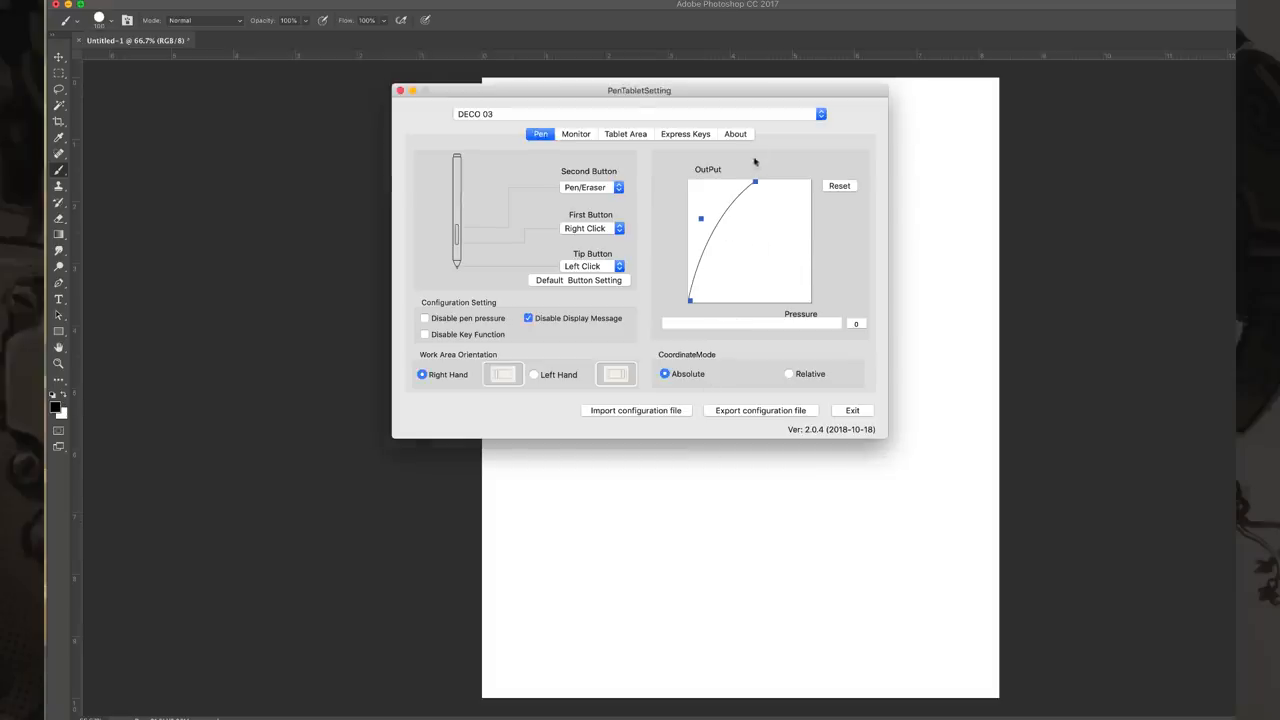
Drag the OutPut pressure curve's top point left for a firm pen response, then close PenTabletSetting
{"action": "left_click", "coordinate": [576, 134]}
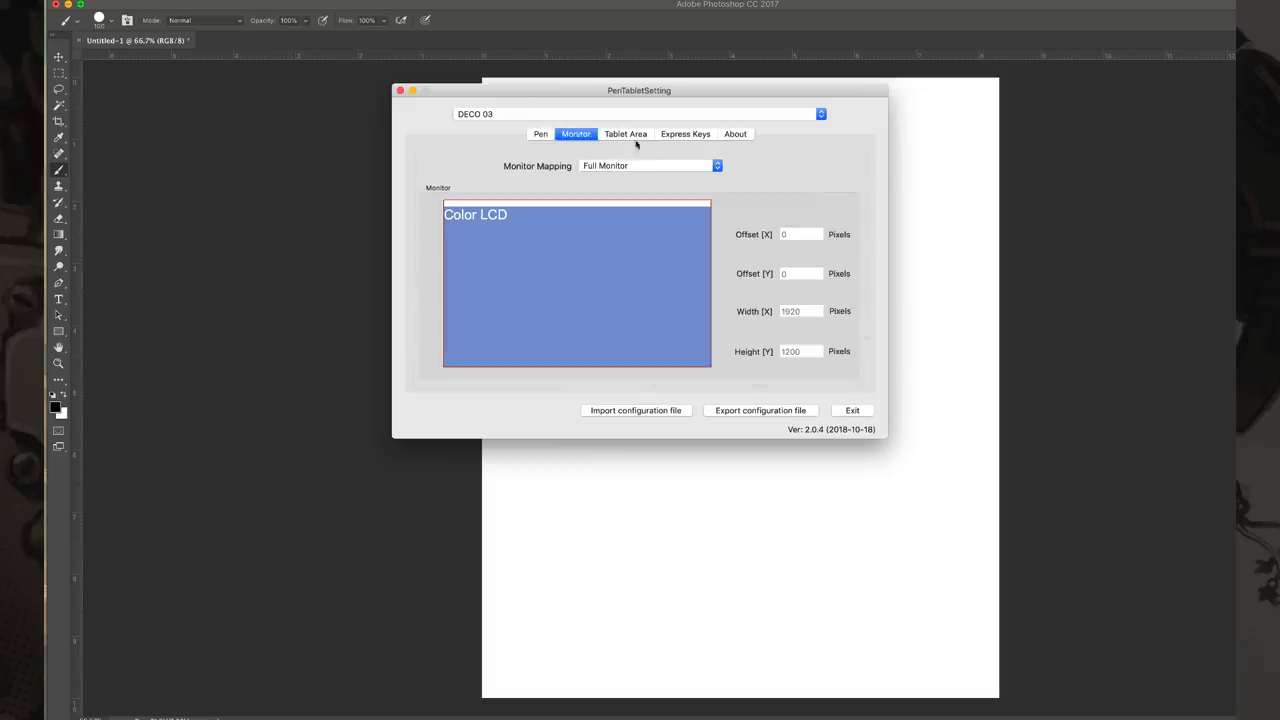
{"action": "left_click", "coordinate": [541, 133]}
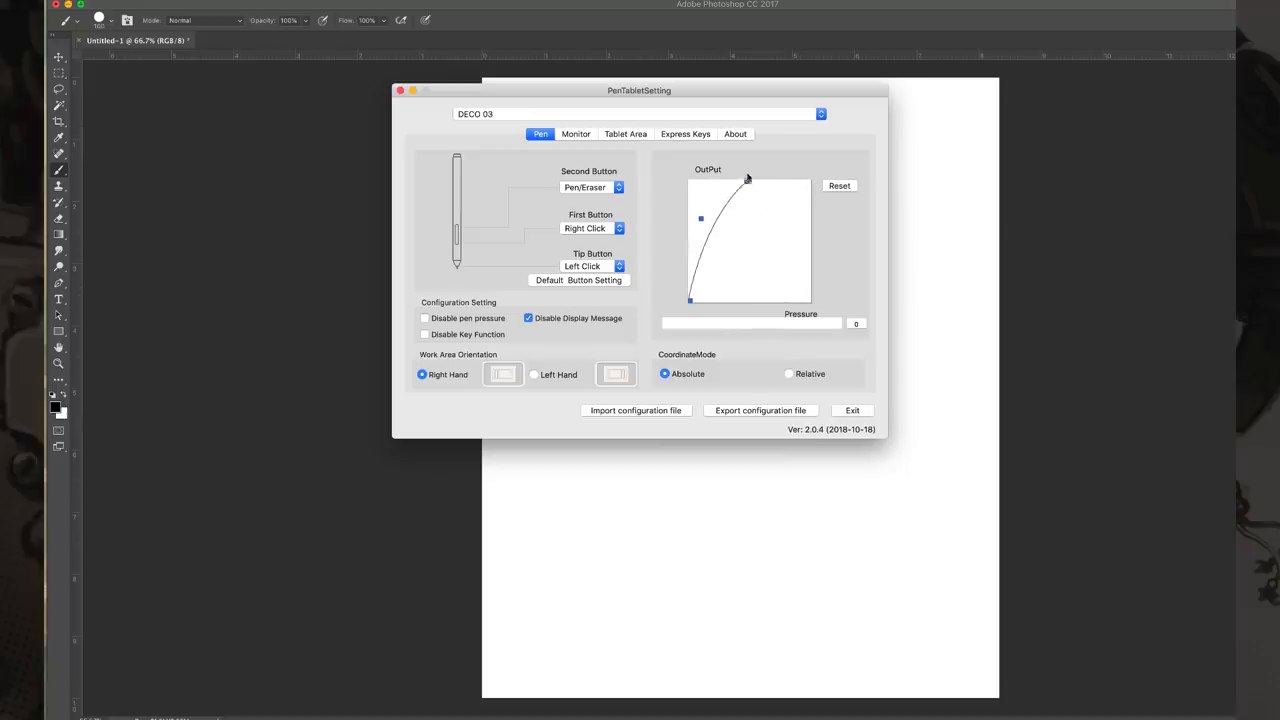
{"action": "left_click_drag", "start_coordinate": [745, 178], "coordinate": [757, 181]}
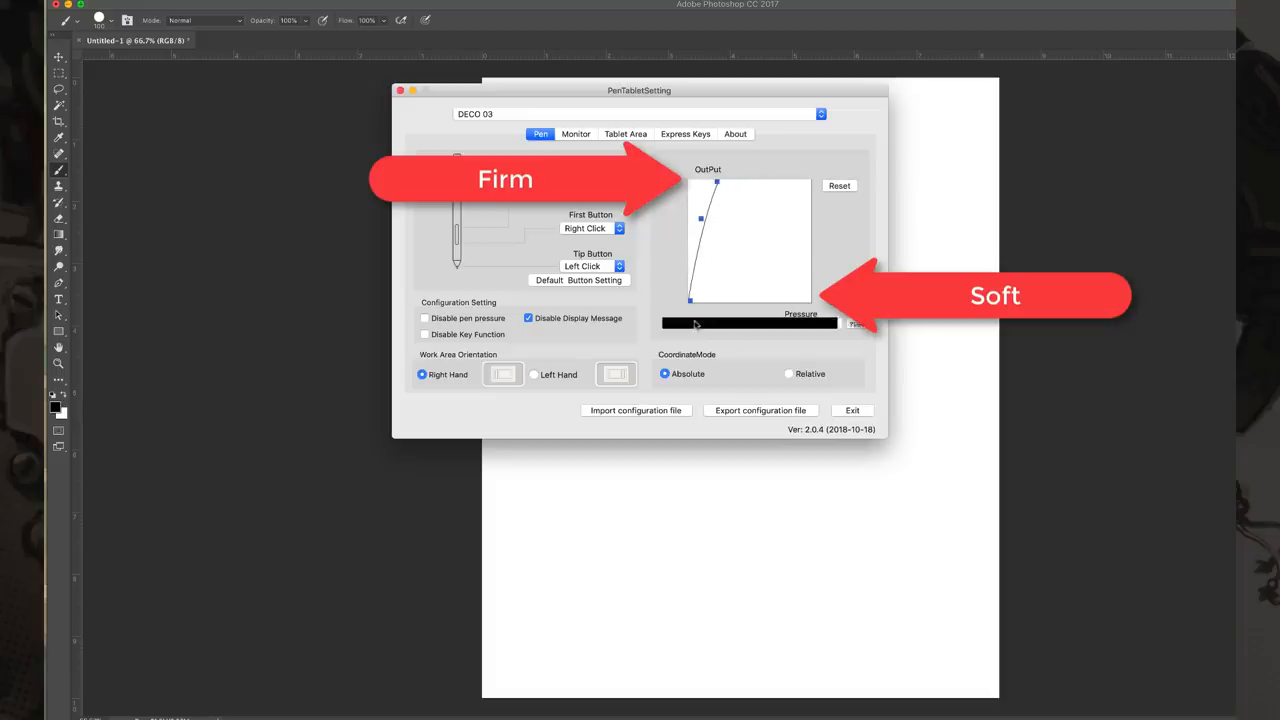
{"action": "left_click", "coordinate": [852, 410]}
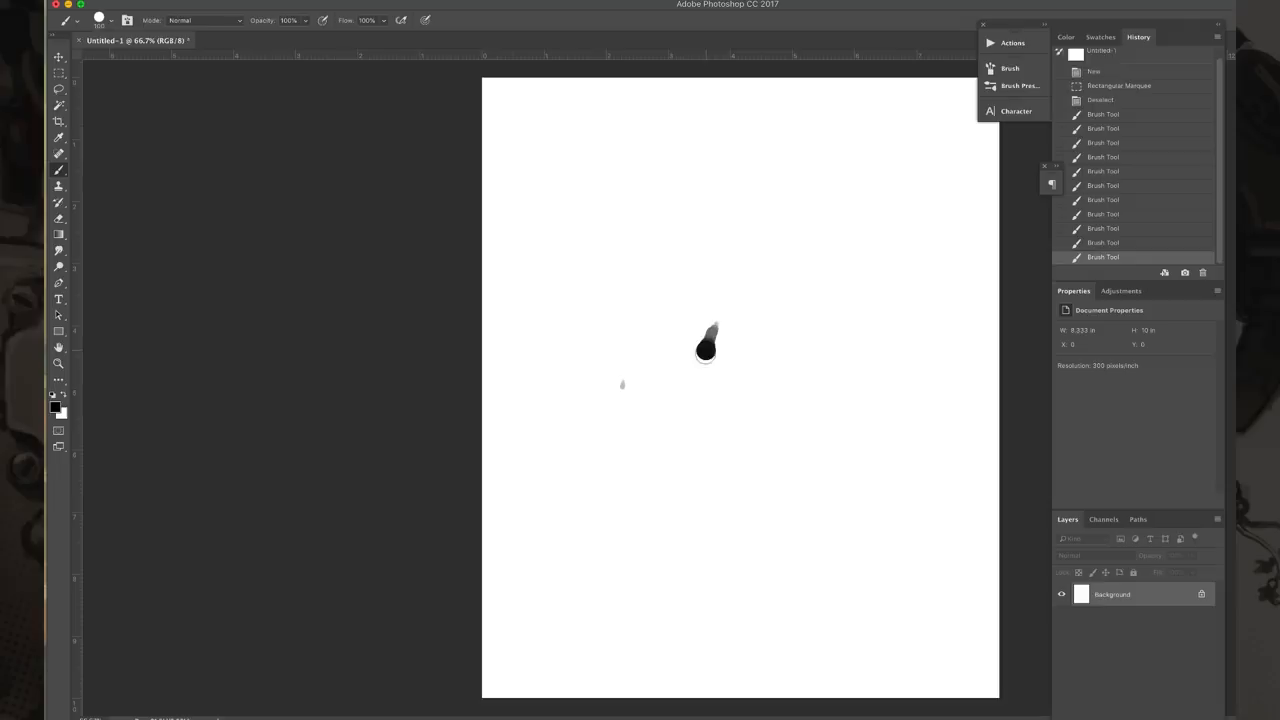
Undo the test stroke, retest, and reshape the pen pressure curve to a softer response
{"action": "key", "text": "ctrl+z"}
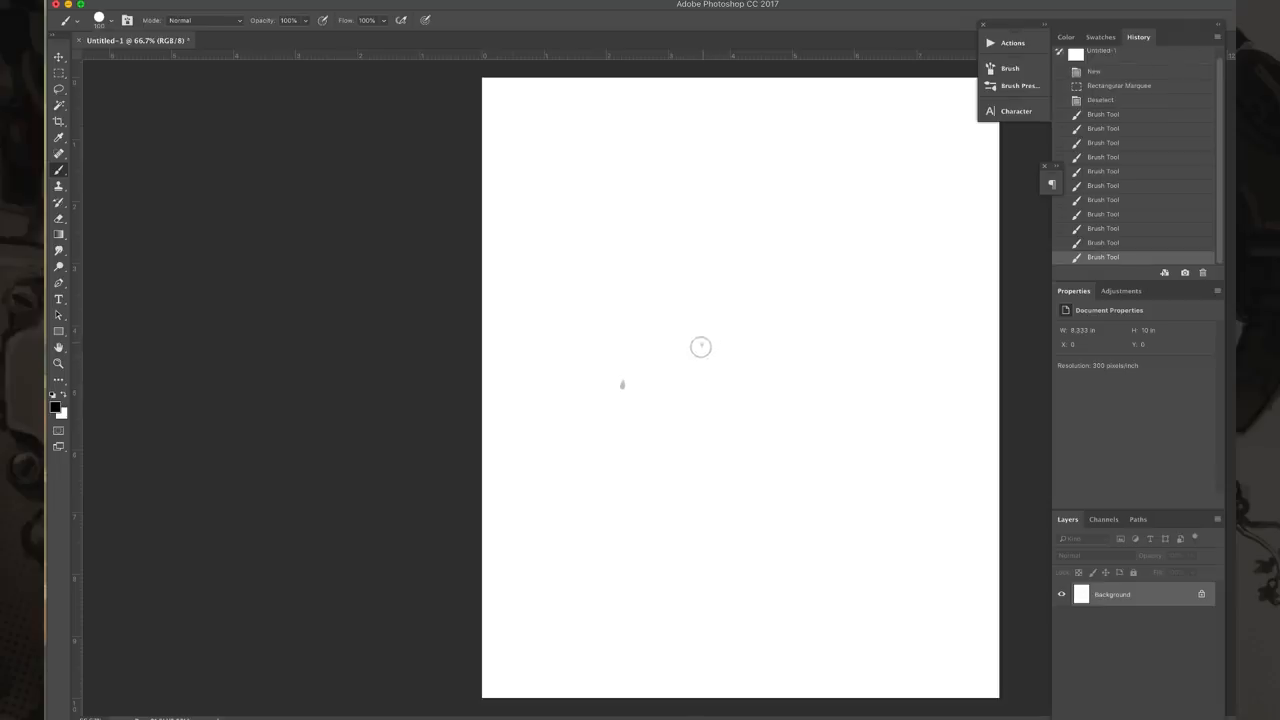
{"action": "left_click_drag", "start_coordinate": [700, 347], "coordinate": [665, 435]}
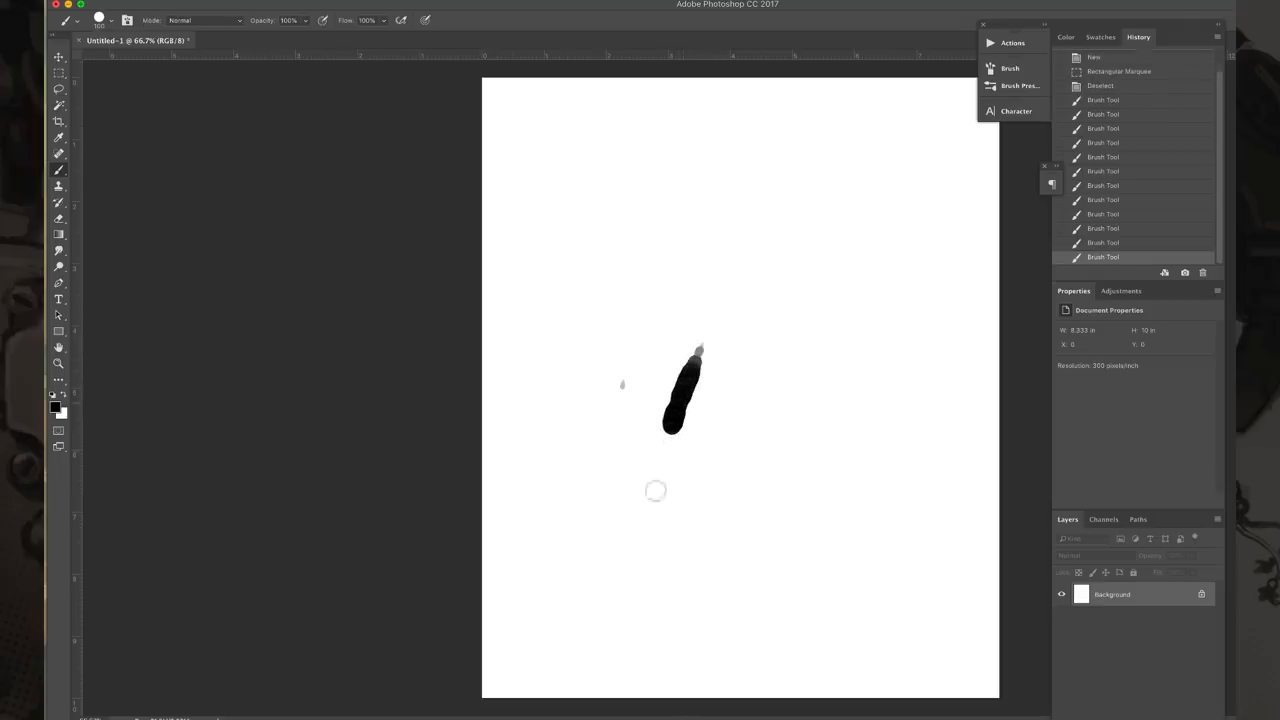
{"action": "mouse_move", "coordinate": [830, 685]}
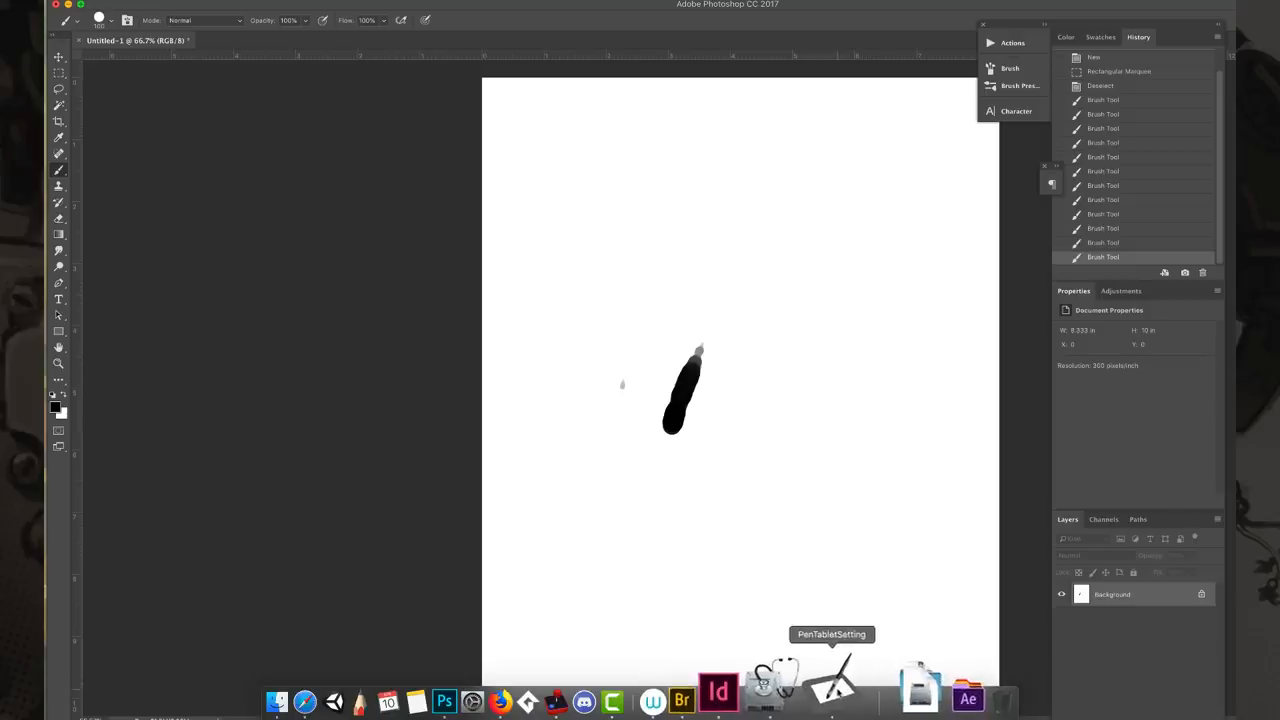
{"action": "left_click", "coordinate": [831, 680]}
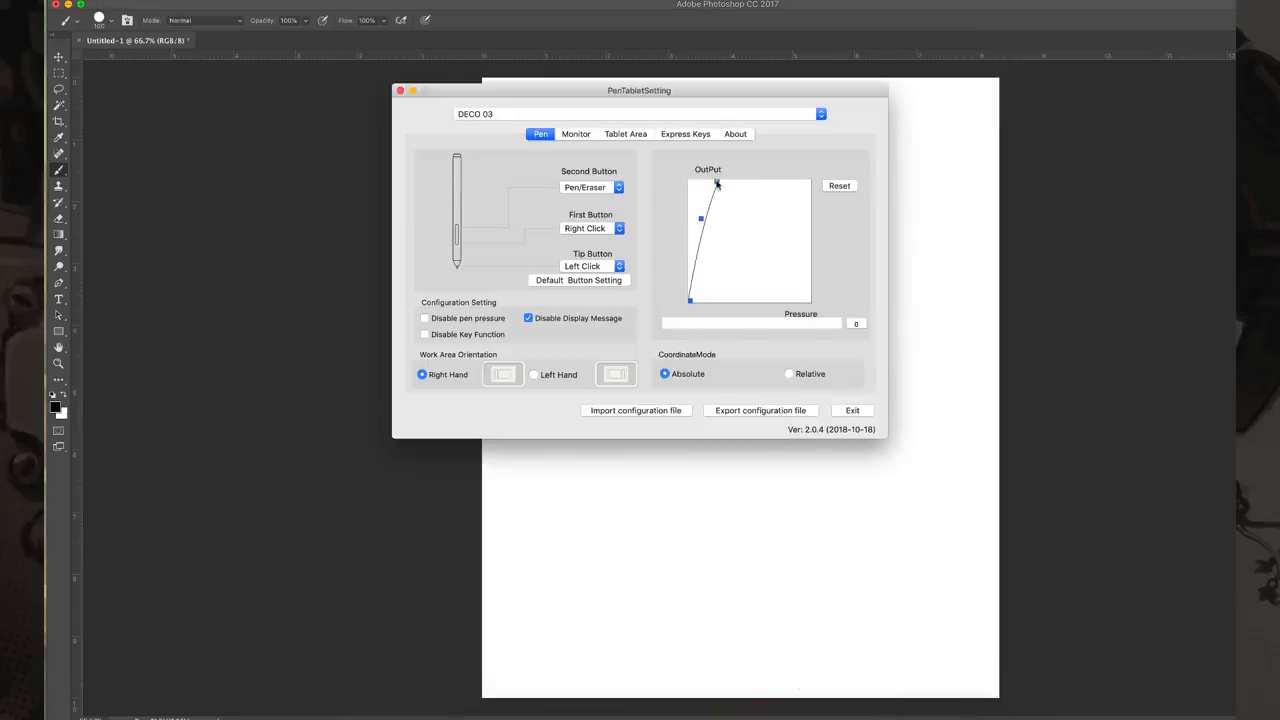
{"action": "left_click_drag", "start_coordinate": [716, 183], "coordinate": [789, 183]}
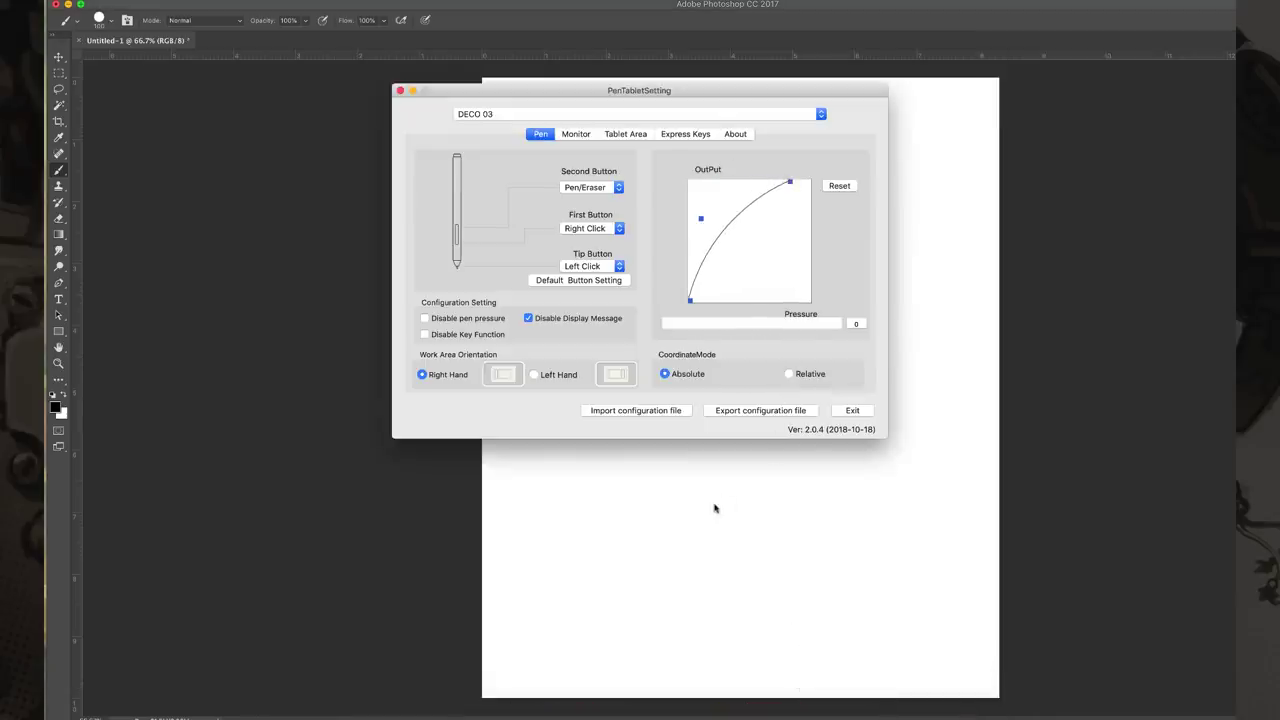
{"action": "left_click", "coordinate": [852, 410]}
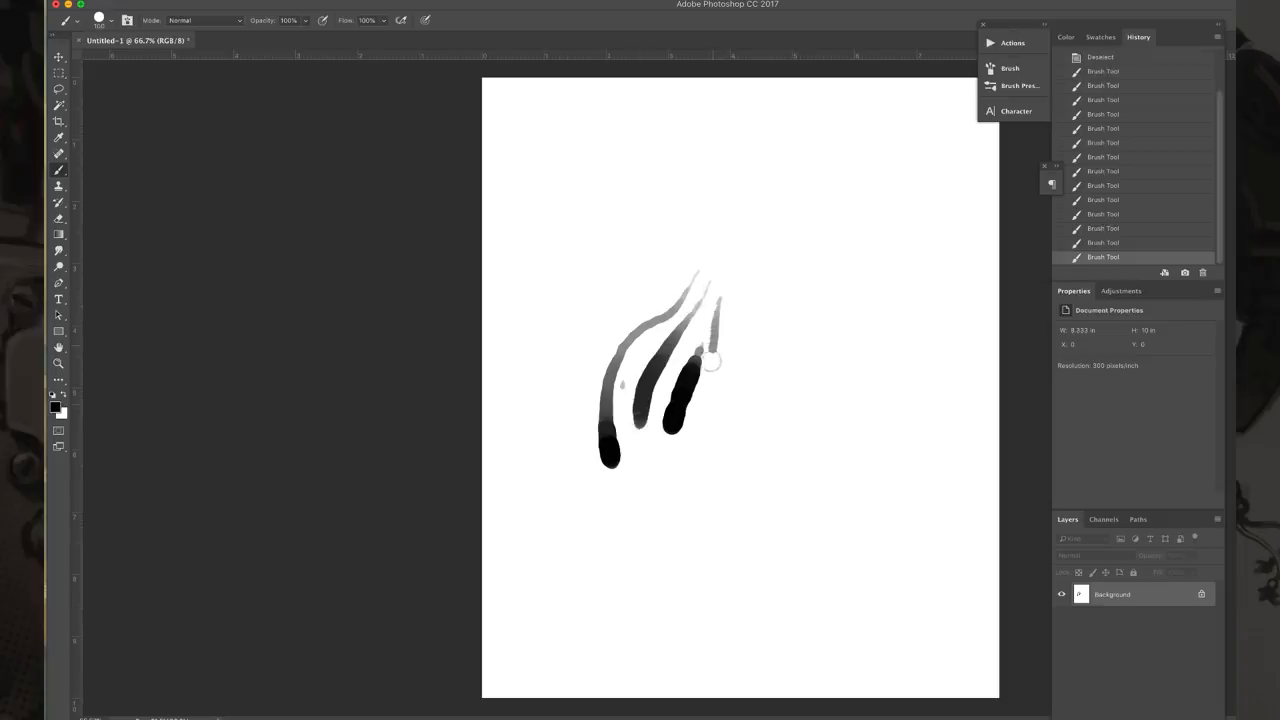
Paint tapered test strokes, the curved cupped shape, and a long vertical strand on its left
{"action": "left_click_drag", "start_coordinate": [710, 340], "coordinate": [690, 460]}
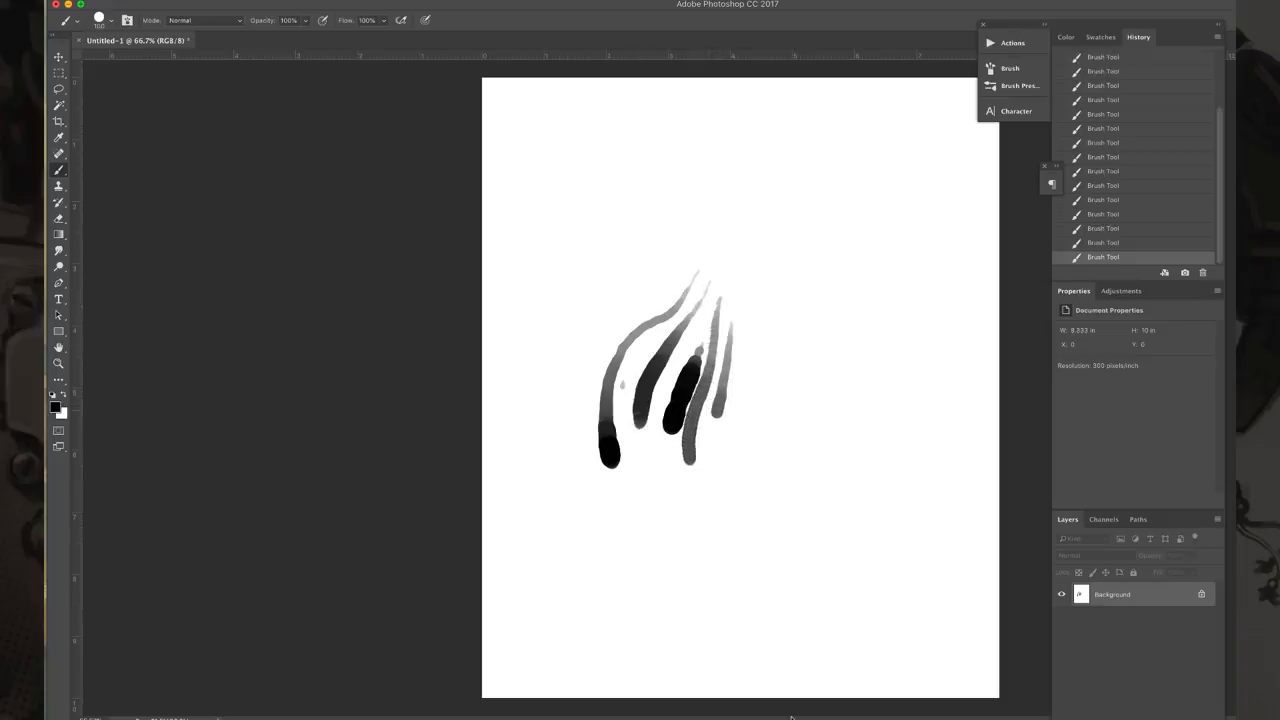
{"action": "mouse_move", "coordinate": [795, 685]}
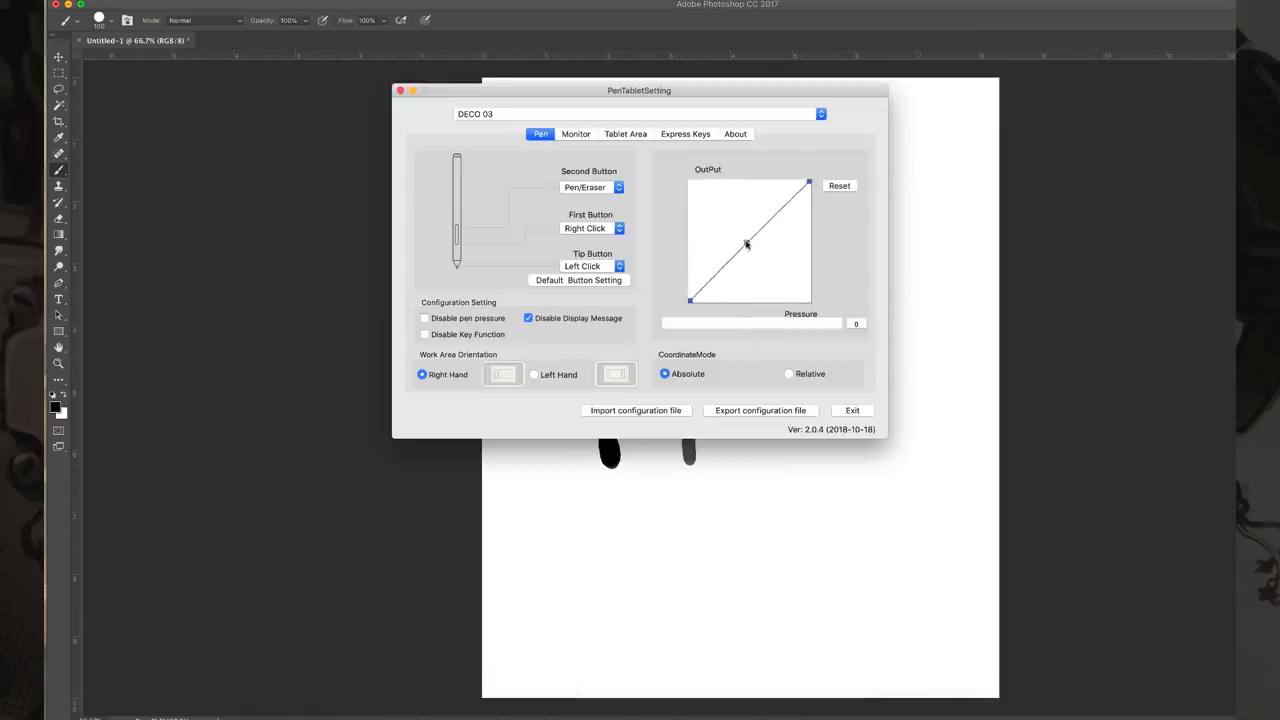
{"action": "left_click", "coordinate": [852, 410]}
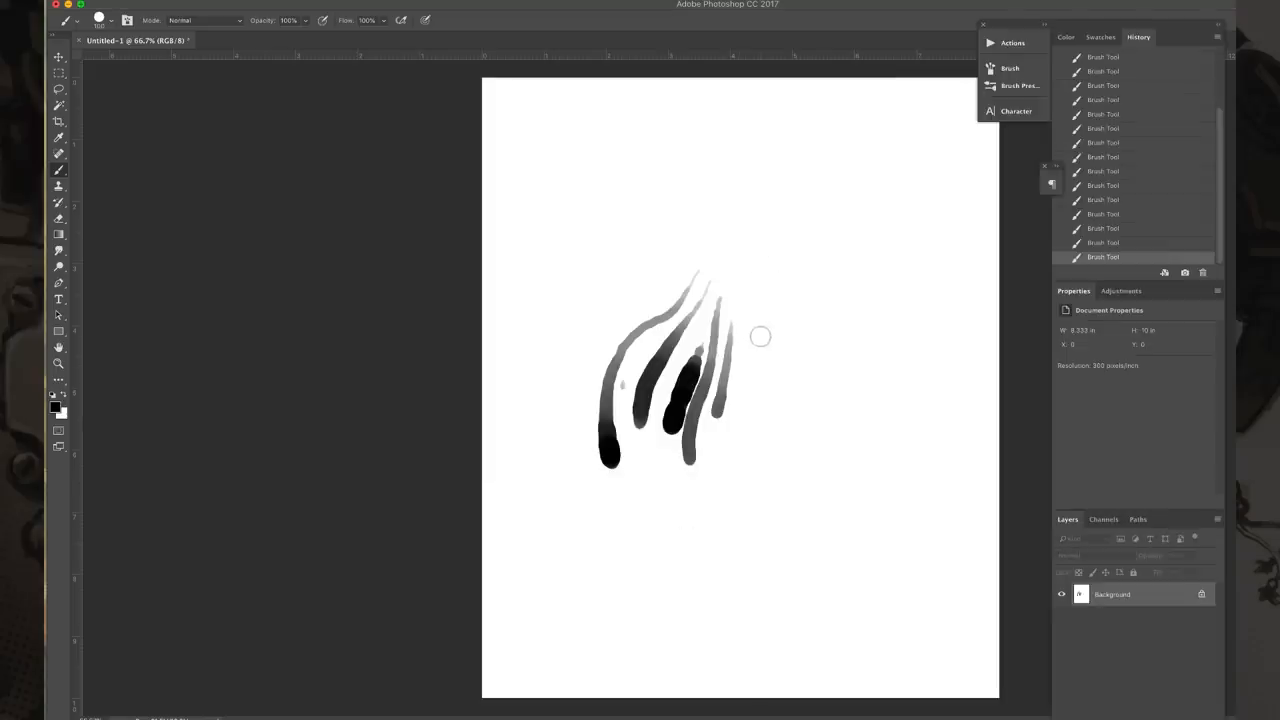
{"action": "left_click_drag", "start_coordinate": [760, 337], "coordinate": [726, 461]}
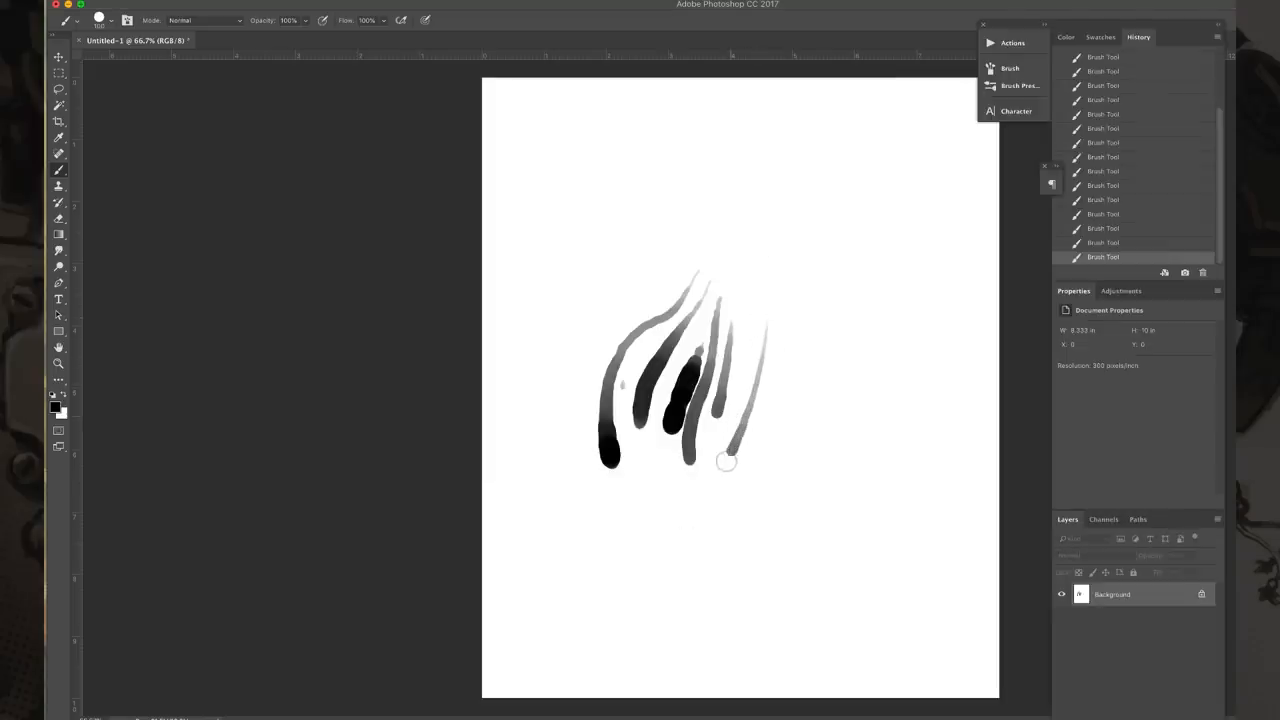
{"action": "left_click_drag", "start_coordinate": [727, 462], "coordinate": [590, 311]}
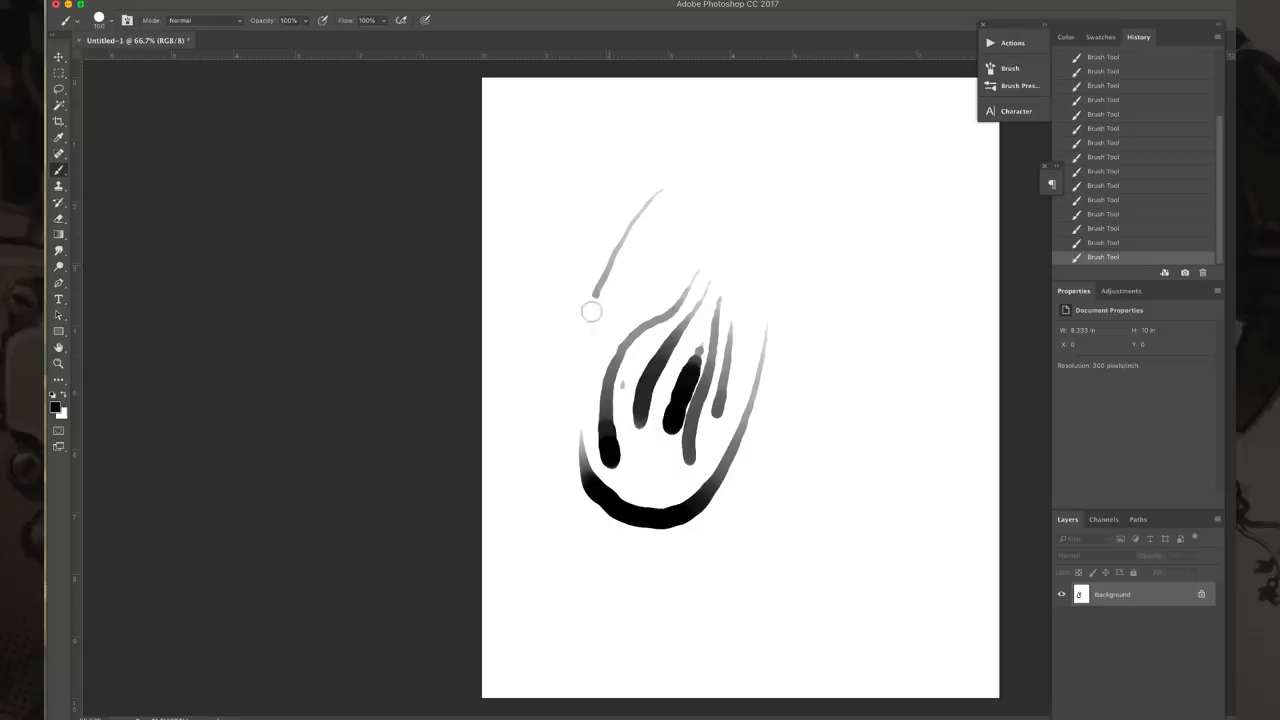
{"action": "left_click_drag", "start_coordinate": [560, 190], "coordinate": [542, 560]}
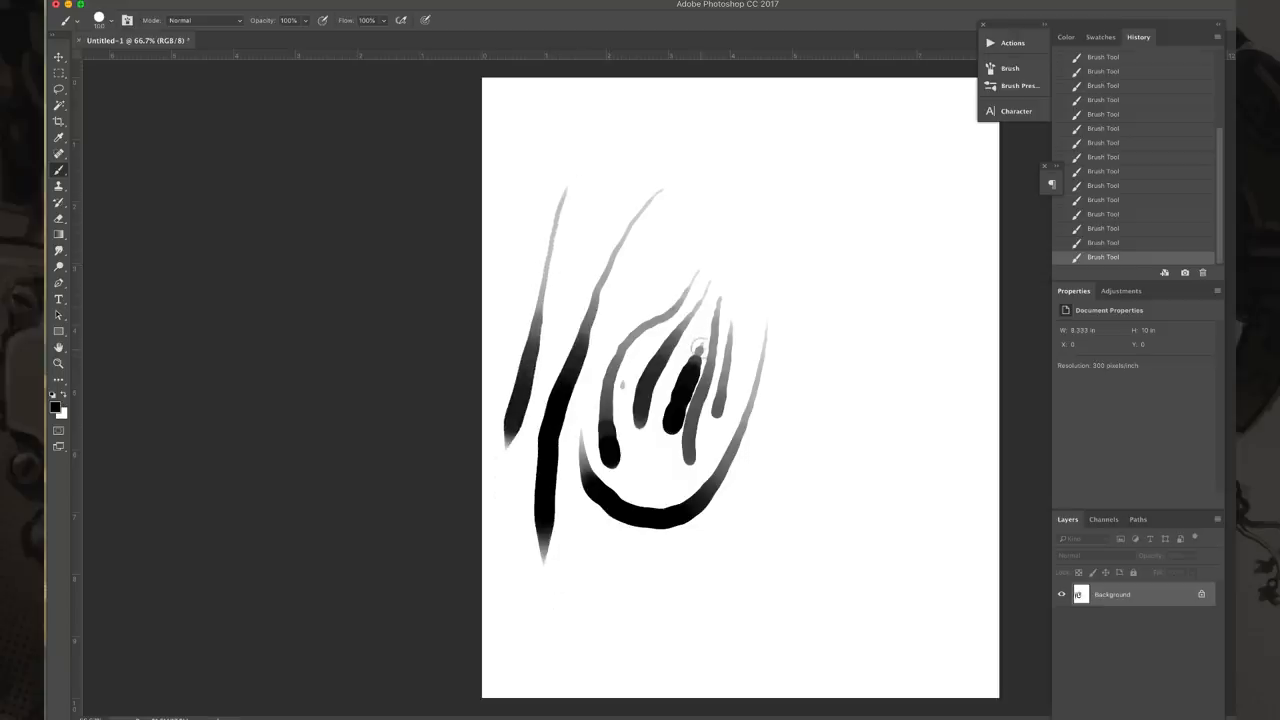
Add a dark inner dab, tapered right-side strands, and a hooked stroke below them
{"action": "left_click_drag", "start_coordinate": [700, 345], "coordinate": [660, 390]}
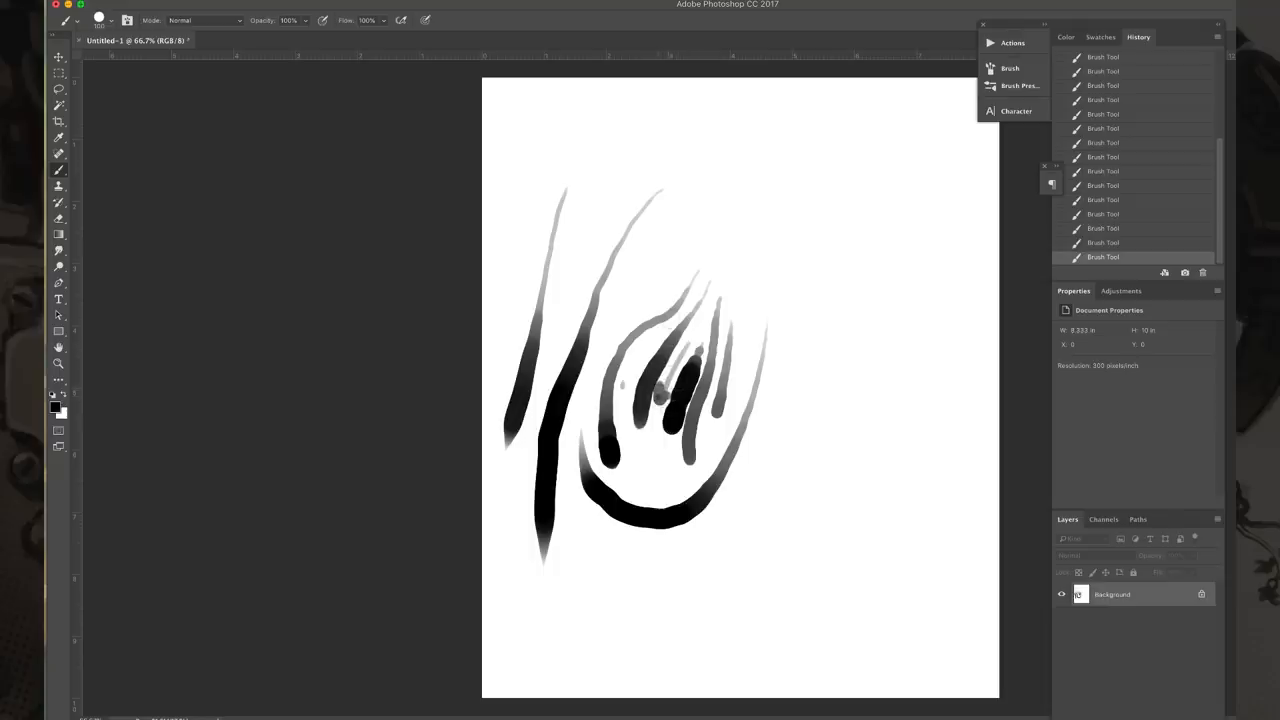
{"action": "left_click_drag", "start_coordinate": [820, 250], "coordinate": [815, 370]}
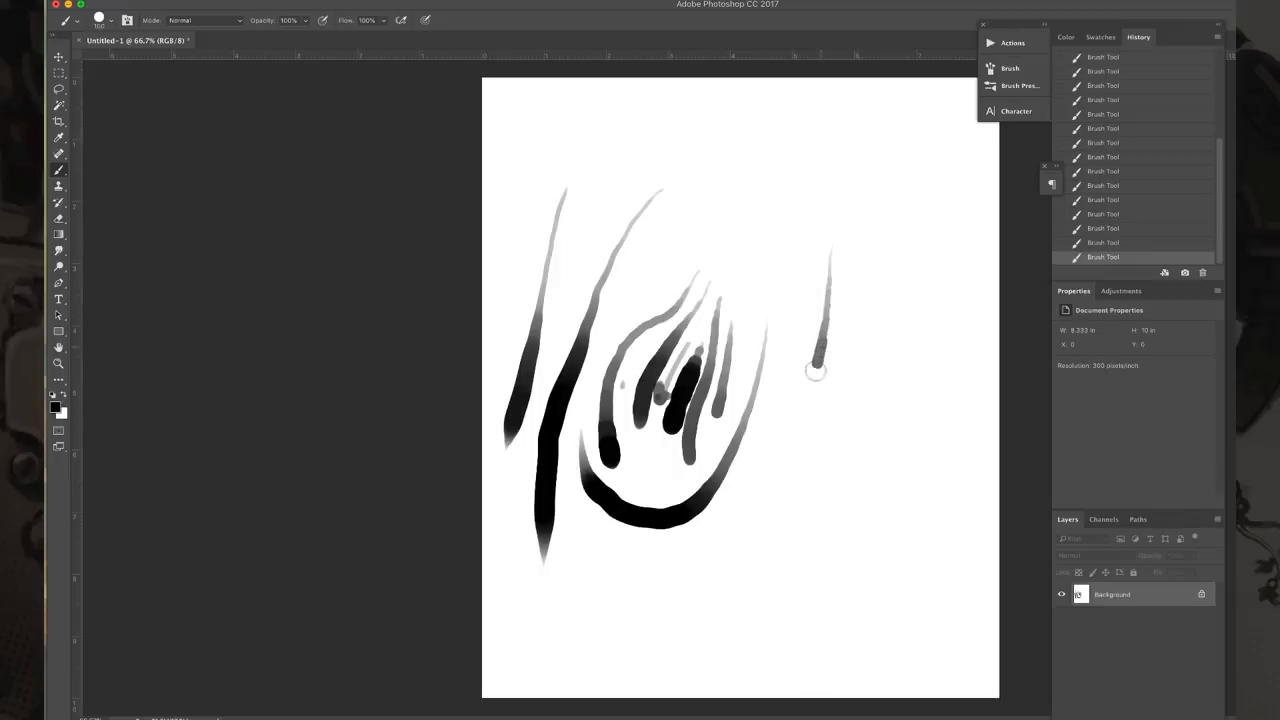
{"action": "left_click_drag", "start_coordinate": [815, 360], "coordinate": [790, 505]}
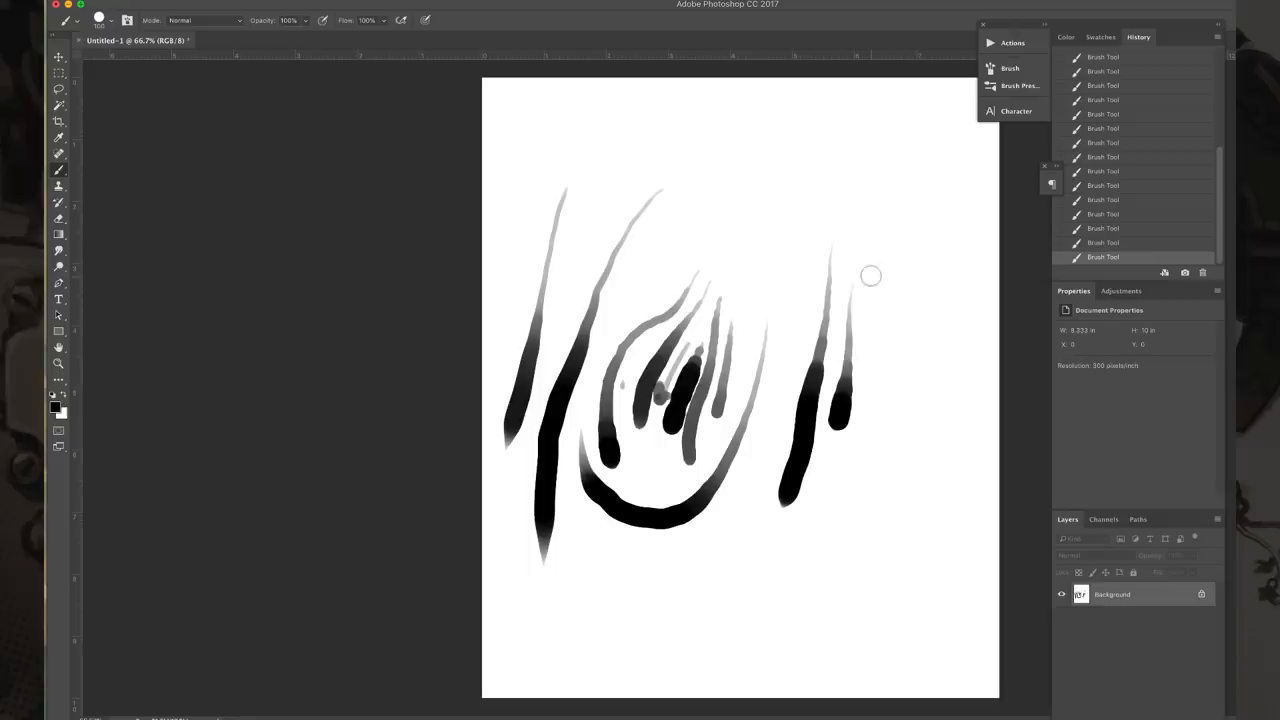
{"action": "left_click_drag", "start_coordinate": [871, 277], "coordinate": [843, 445]}
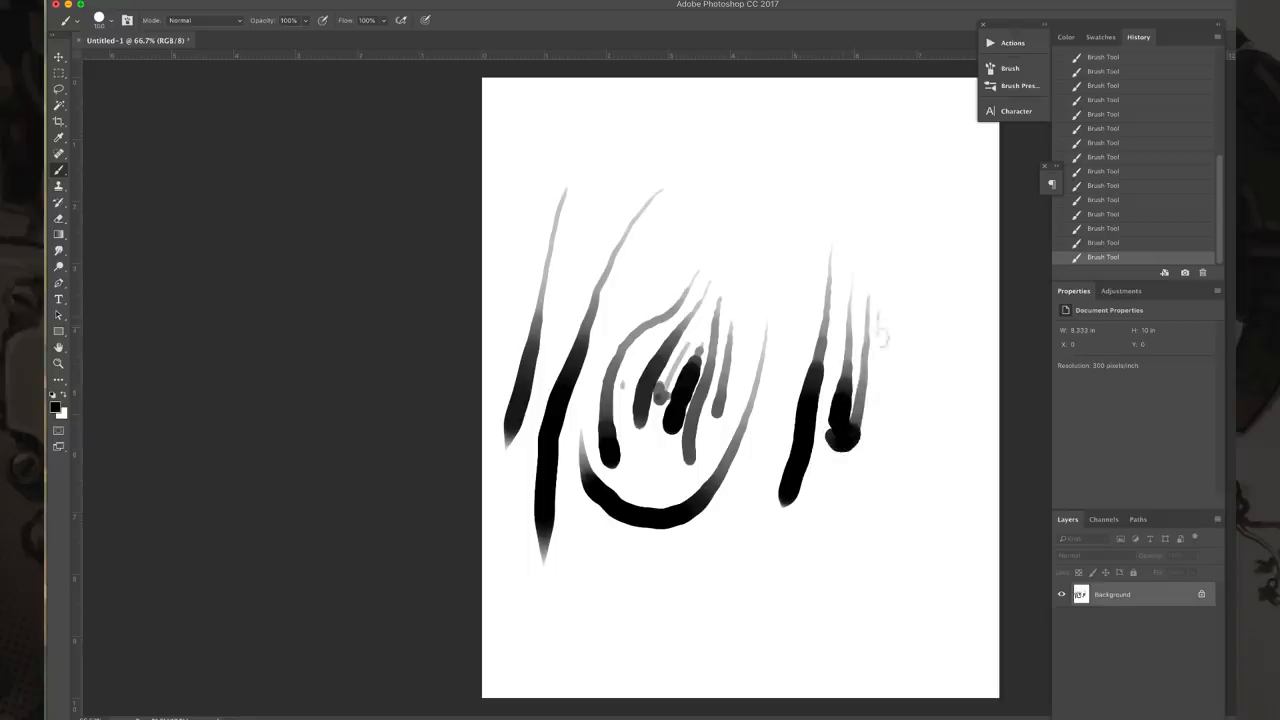
{"action": "left_click_drag", "start_coordinate": [885, 335], "coordinate": [888, 465]}
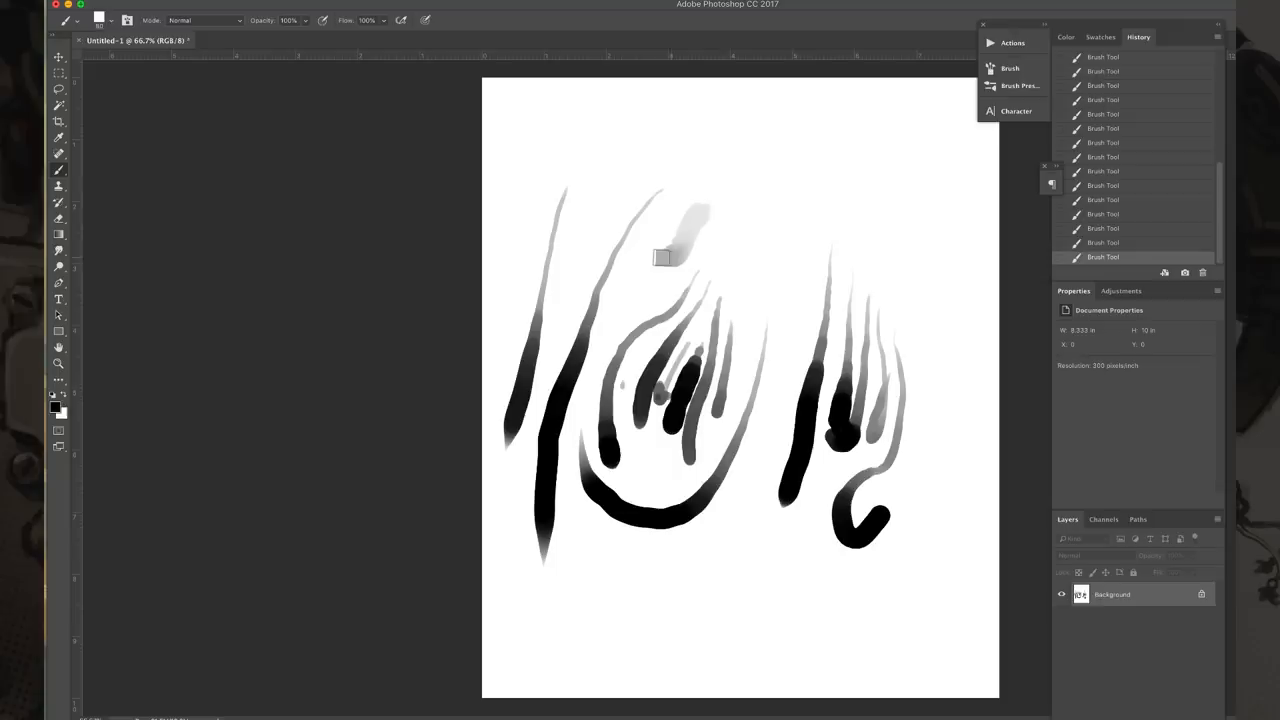
{"action": "left_click_drag", "start_coordinate": [660, 258], "coordinate": [648, 270]}
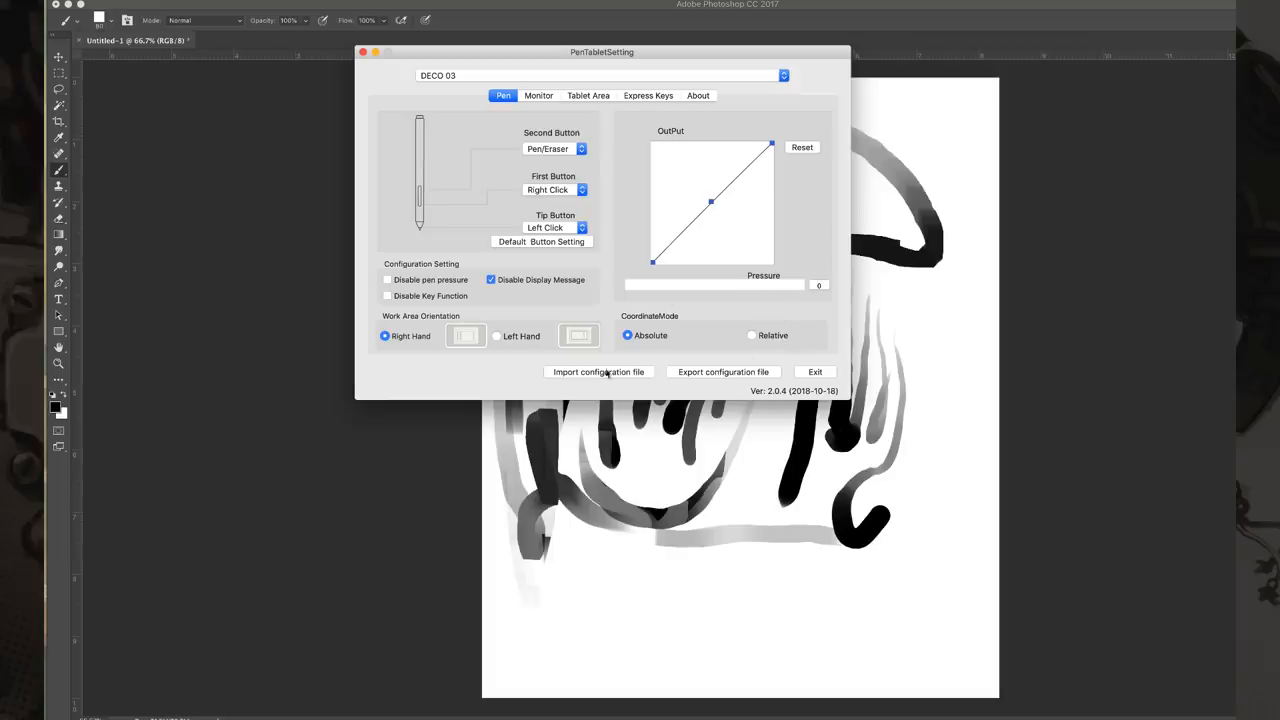
{"action": "mouse_move", "coordinate": [538, 320]}
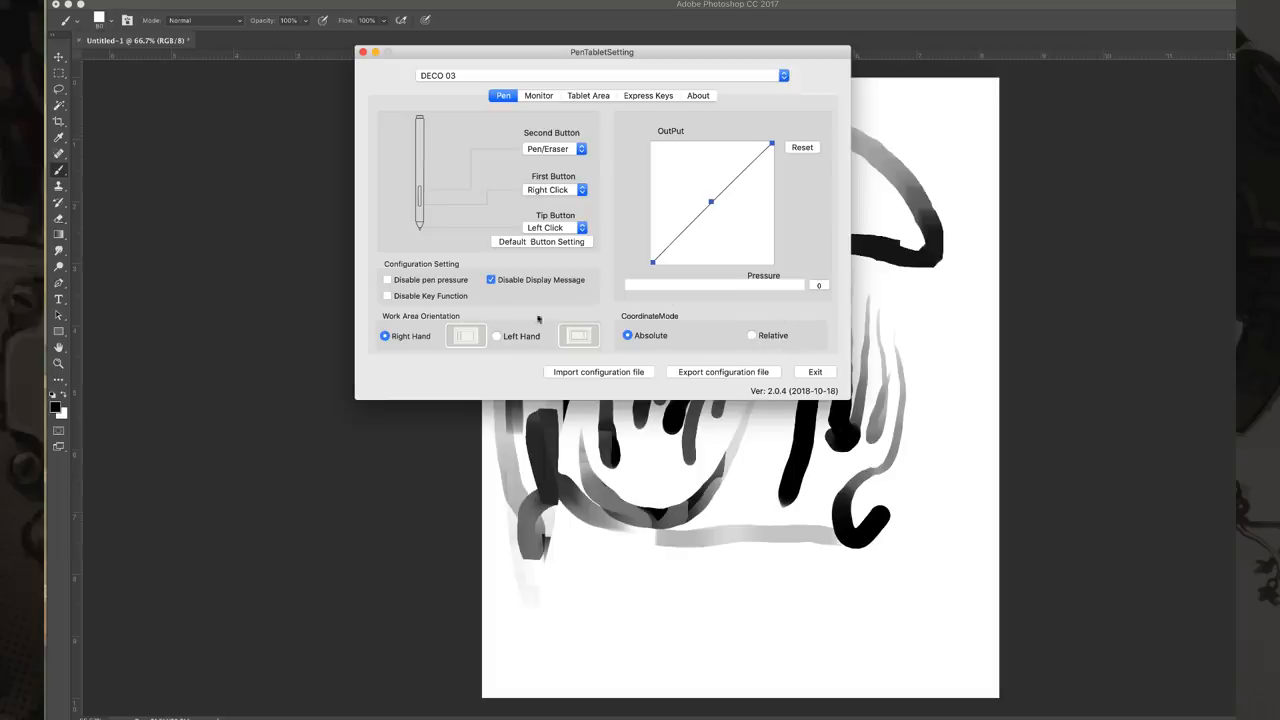
Set Monitor Mapping to Portion of Monitor, then revert it to Full Monitor
{"action": "left_click", "coordinate": [538, 95]}
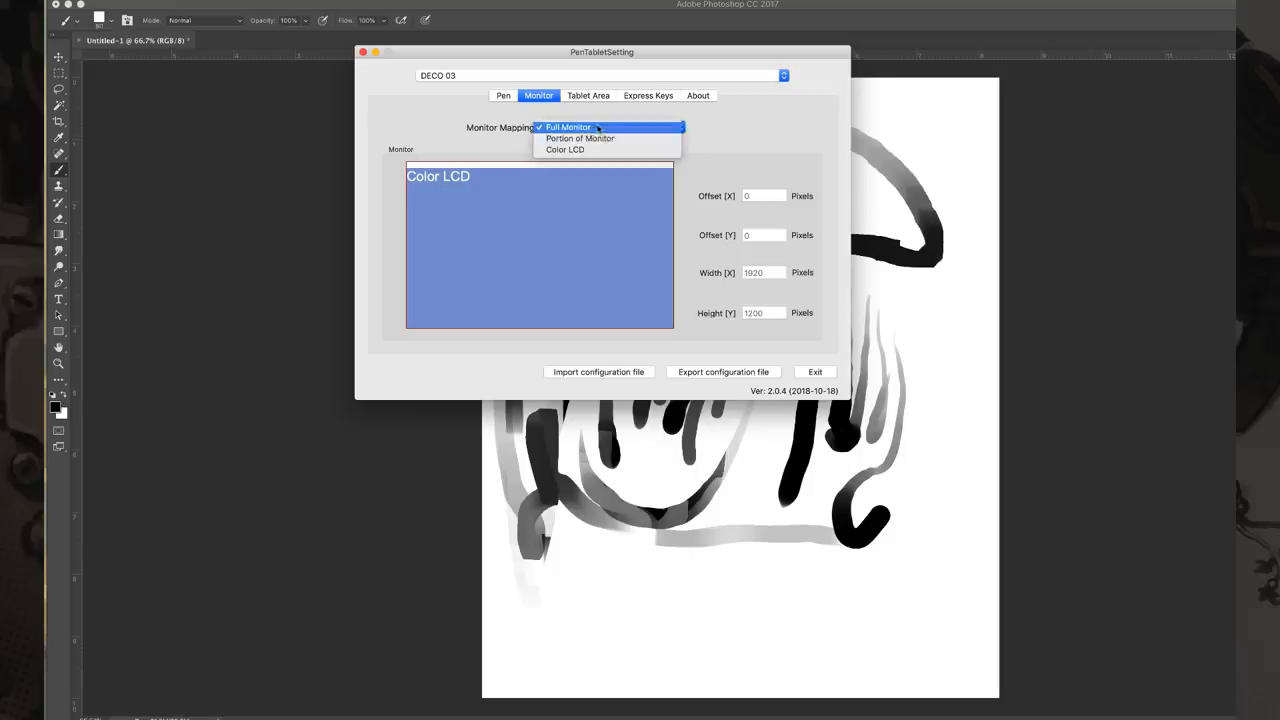
{"action": "mouse_move", "coordinate": [580, 138]}
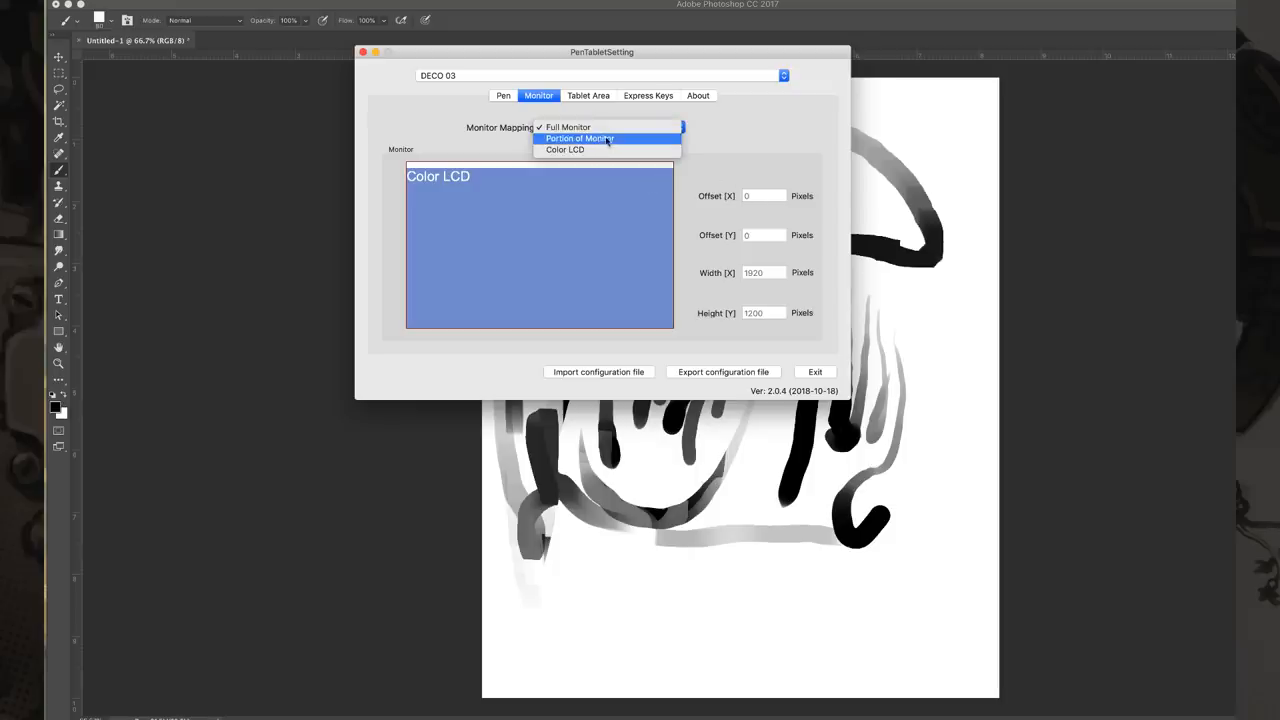
{"action": "left_click", "coordinate": [580, 138]}
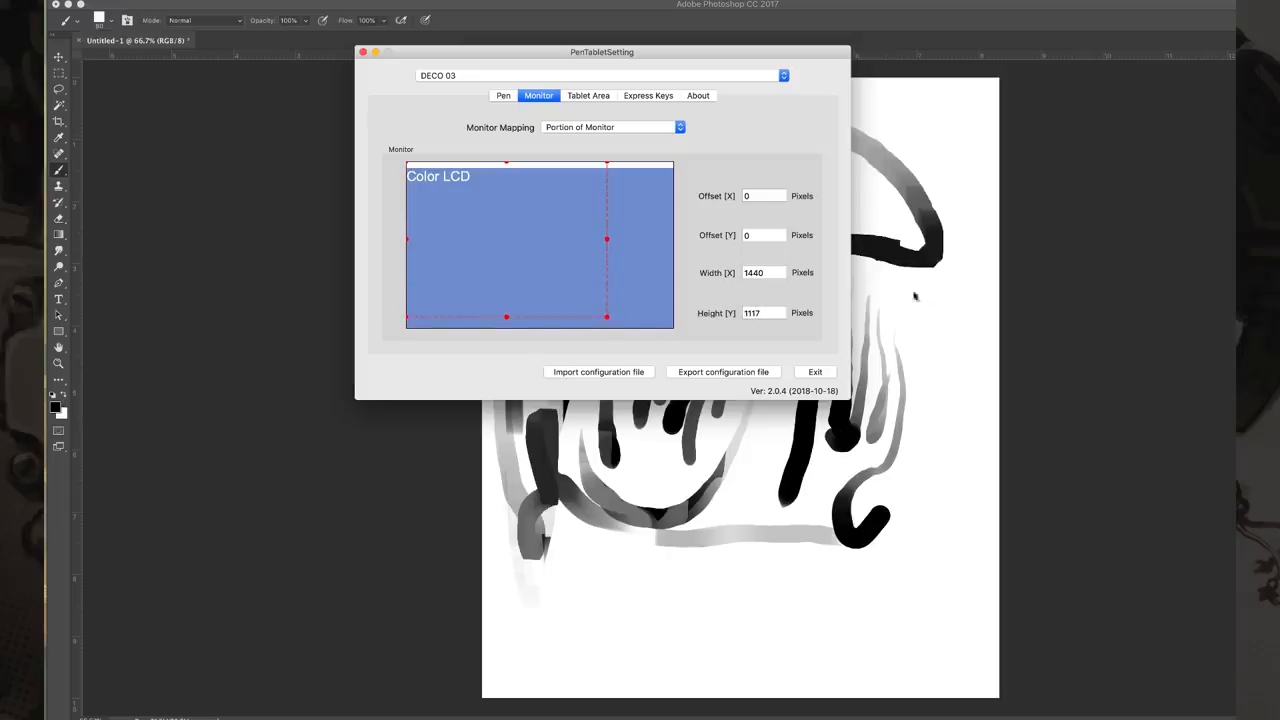
{"action": "left_click", "coordinate": [611, 127]}
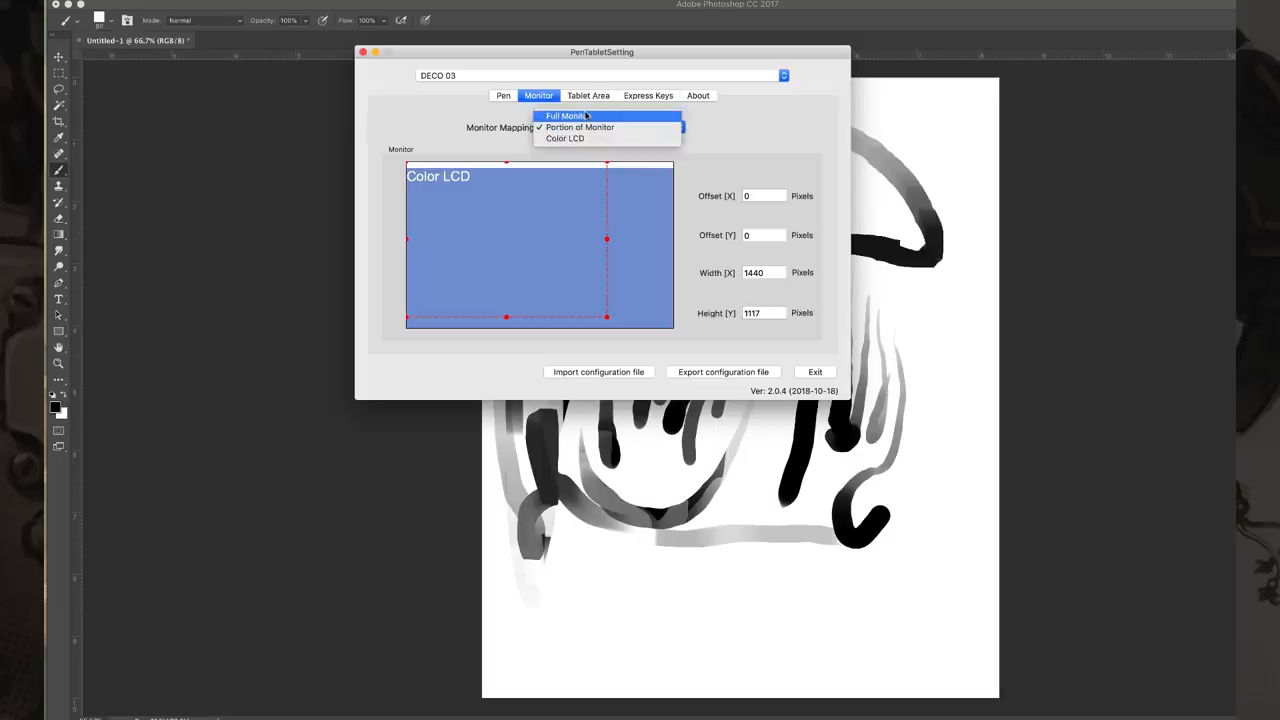
{"action": "left_click", "coordinate": [566, 115]}
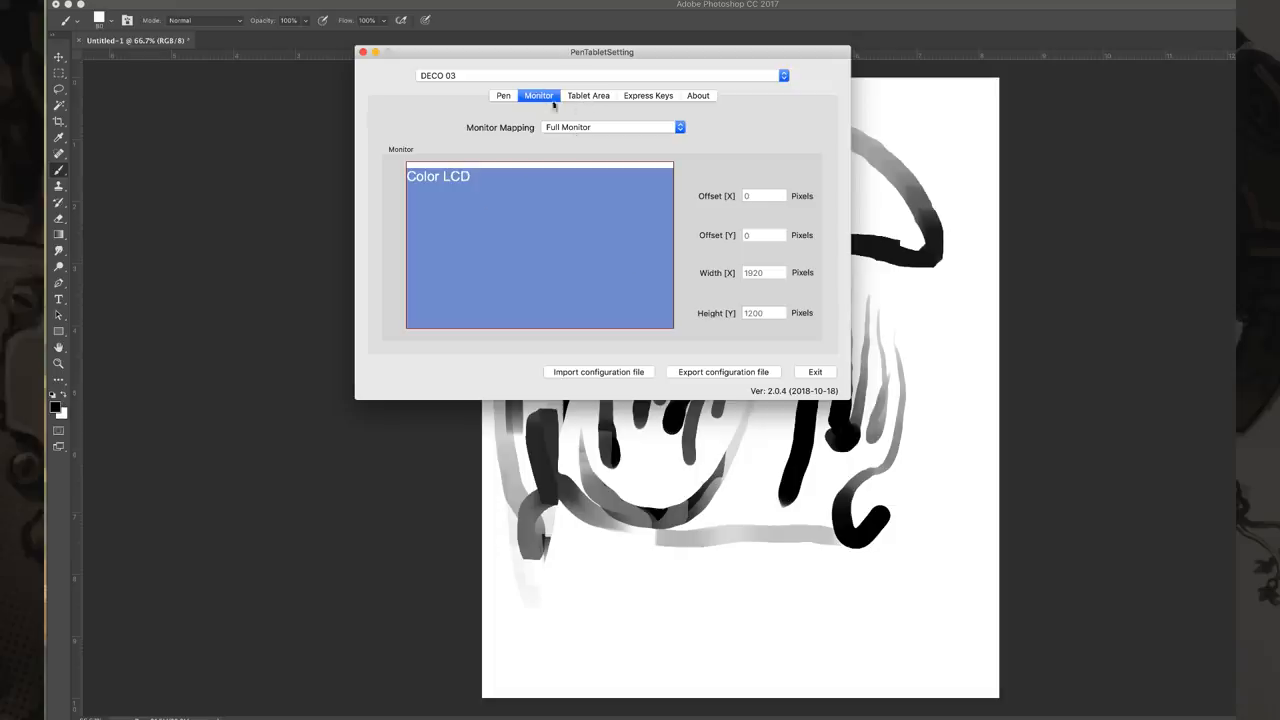
{"action": "left_click", "coordinate": [588, 95]}
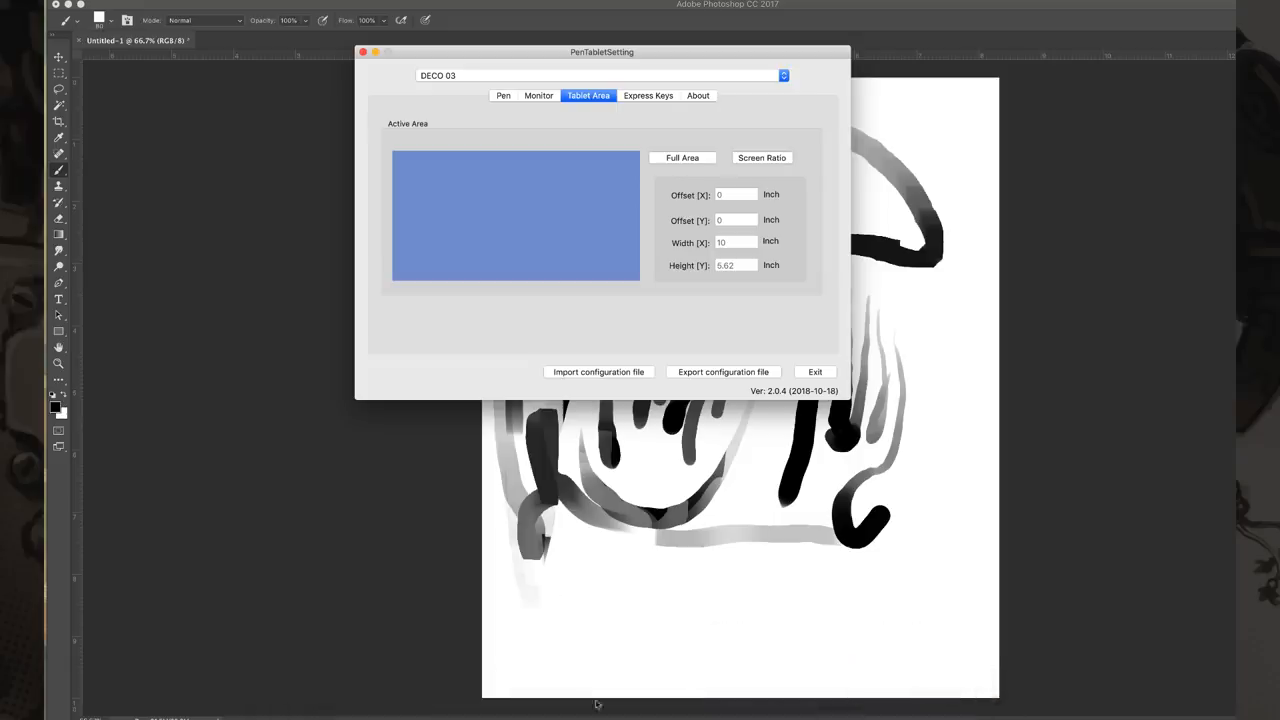
{"action": "mouse_move", "coordinate": [629, 714]}
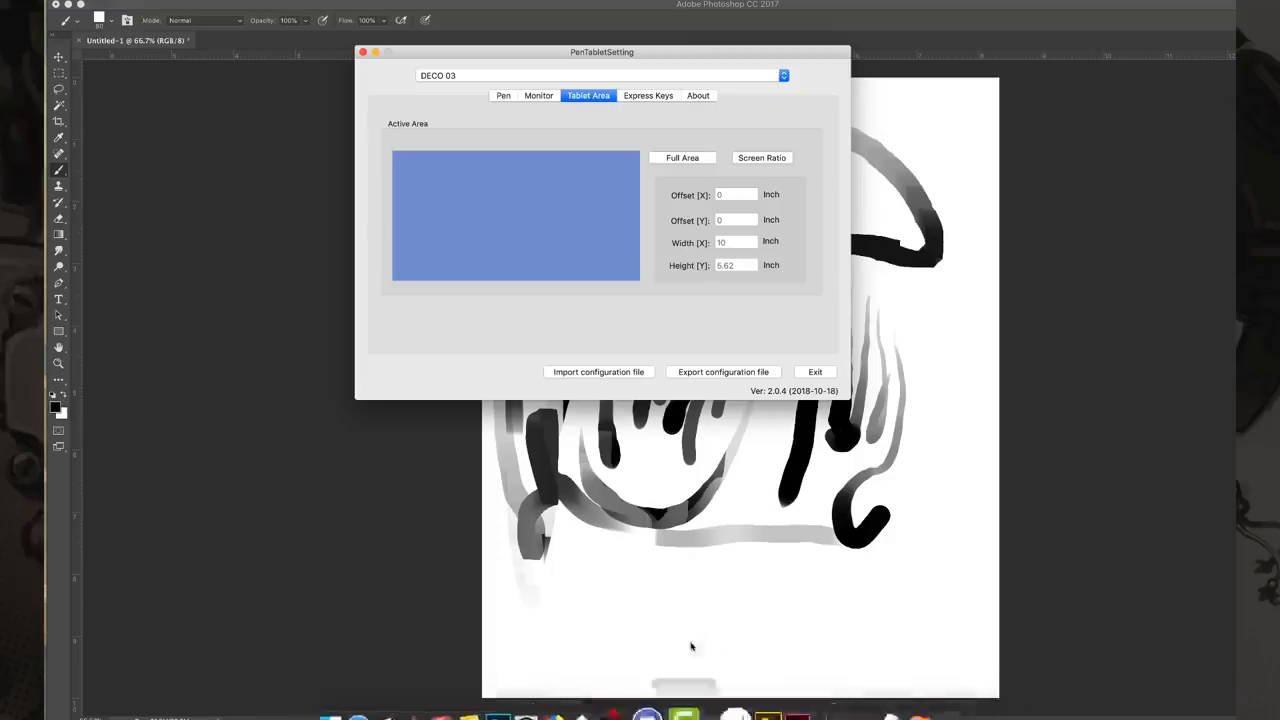
Move on to the express key settings, showing K1 as Brush Tool and S1 as Scroll Up/Down
{"action": "left_click", "coordinate": [648, 95]}
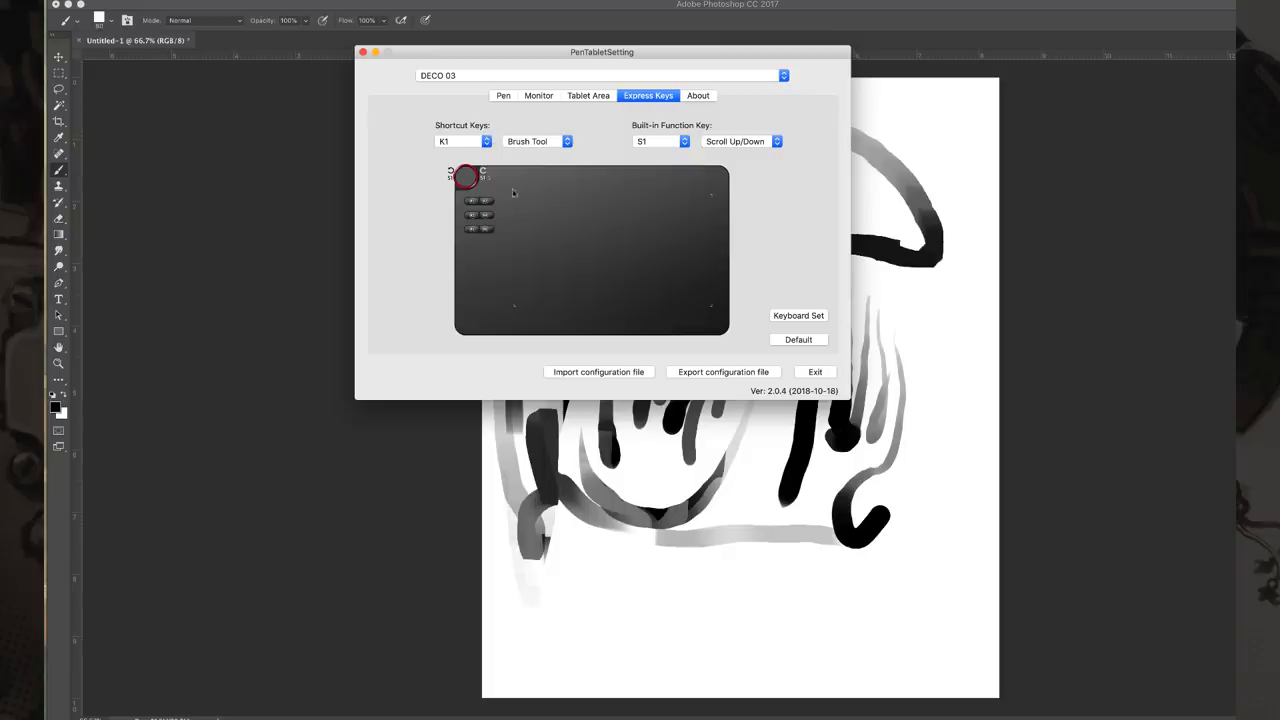
{"action": "mouse_move", "coordinate": [490, 212]}
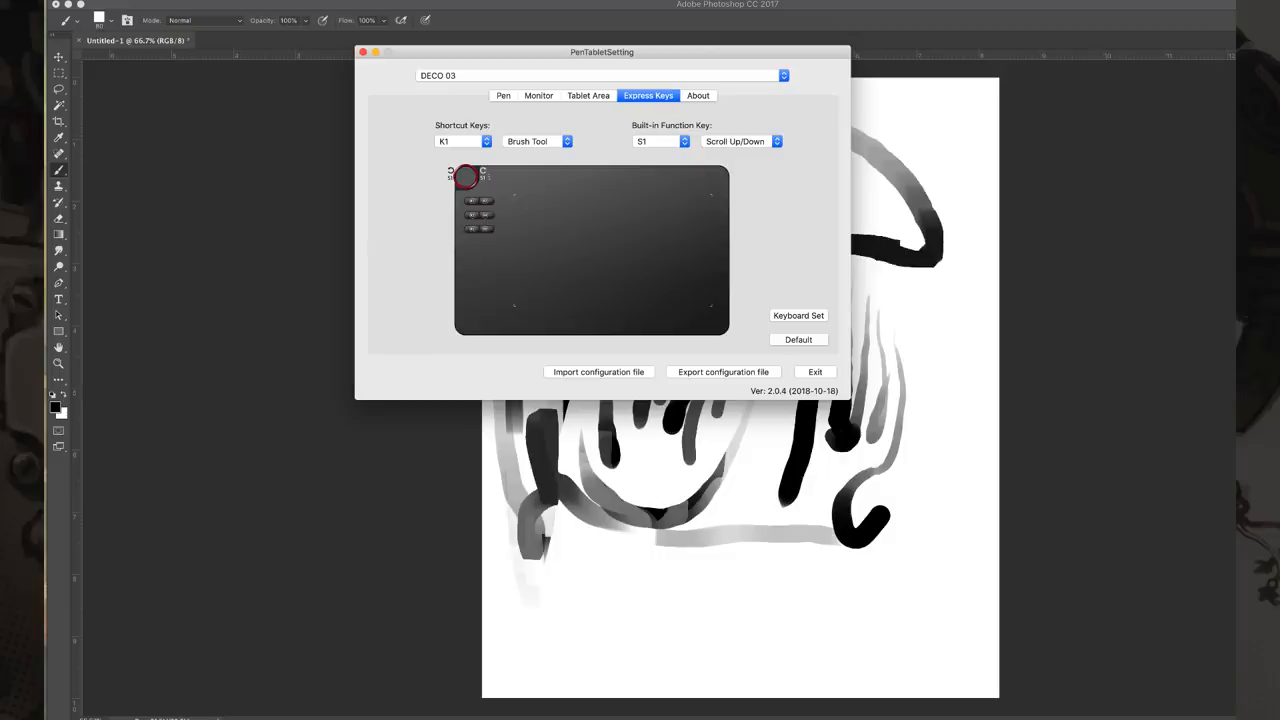
{"action": "mouse_move", "coordinate": [543, 316]}
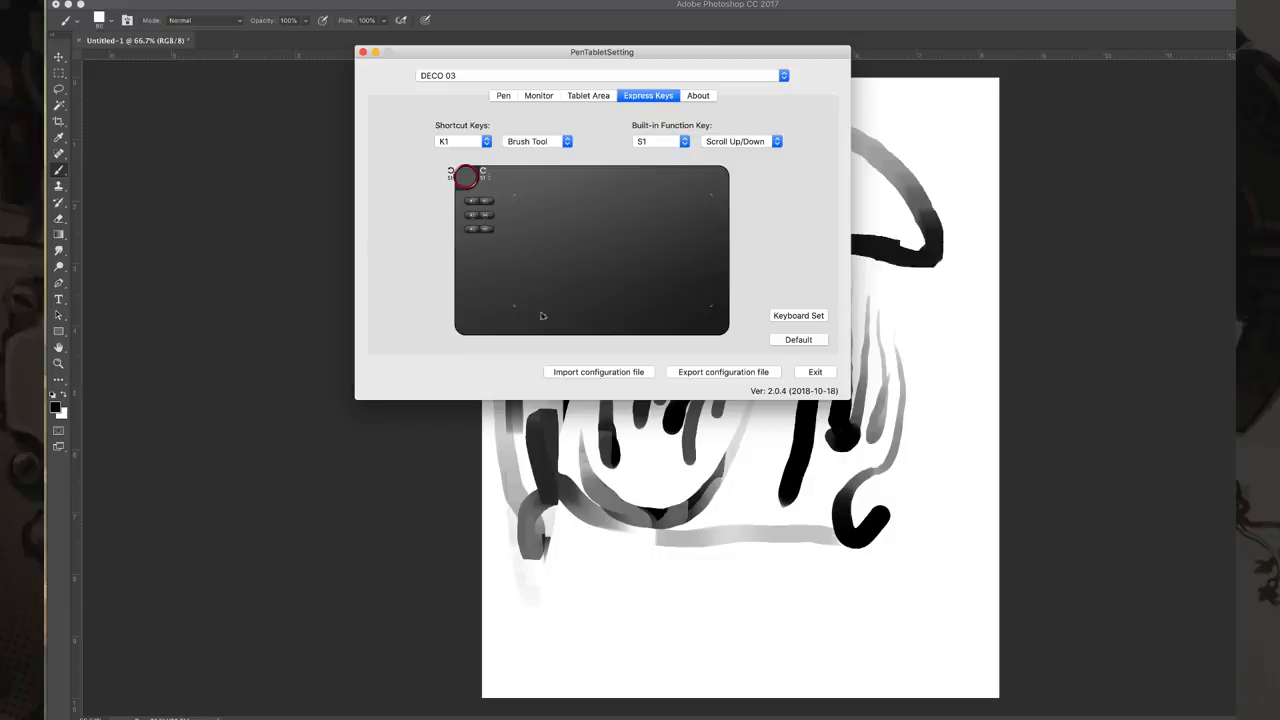
{"action": "mouse_move", "coordinate": [607, 163]}
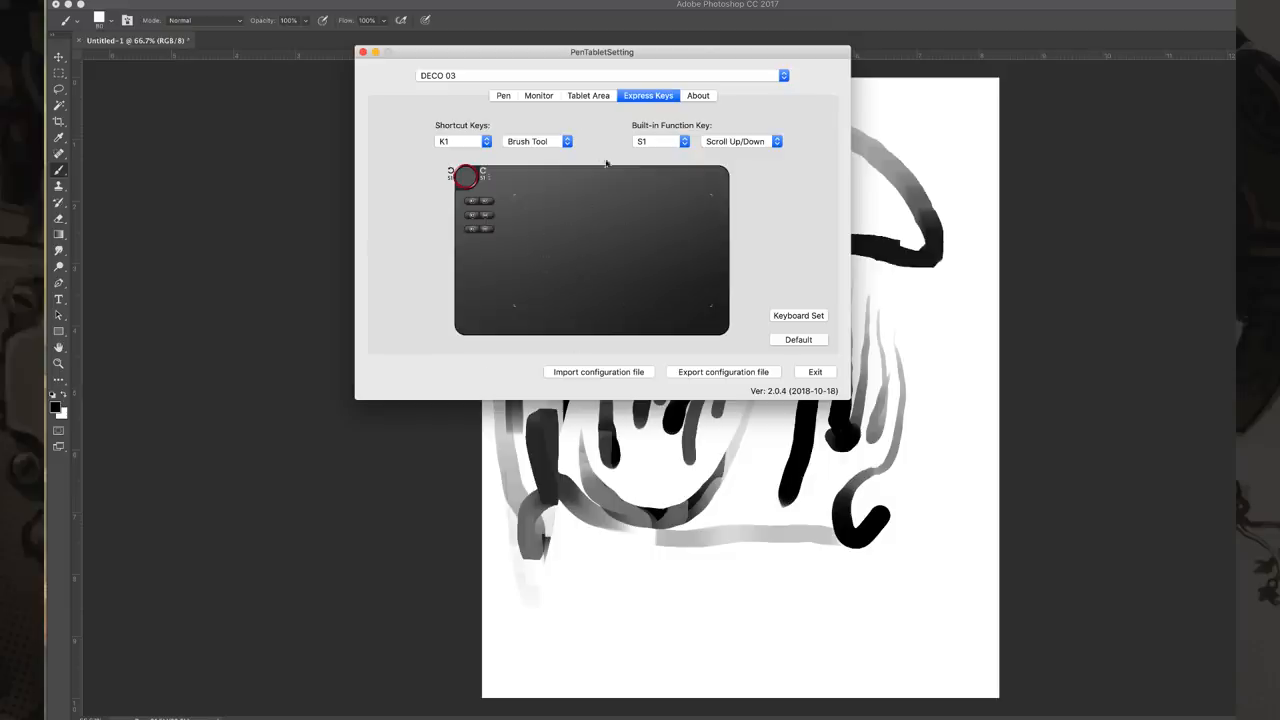
{"action": "mouse_move", "coordinate": [619, 217]}
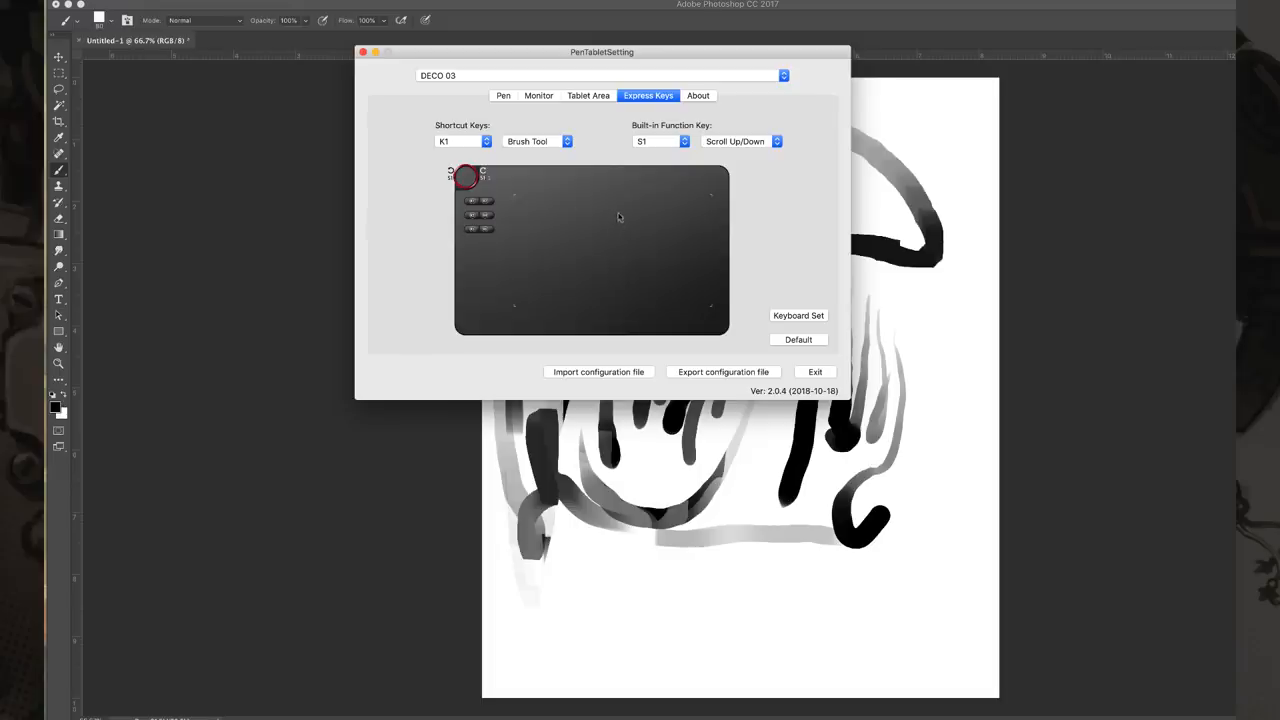
{"action": "mouse_move", "coordinate": [498, 226]}
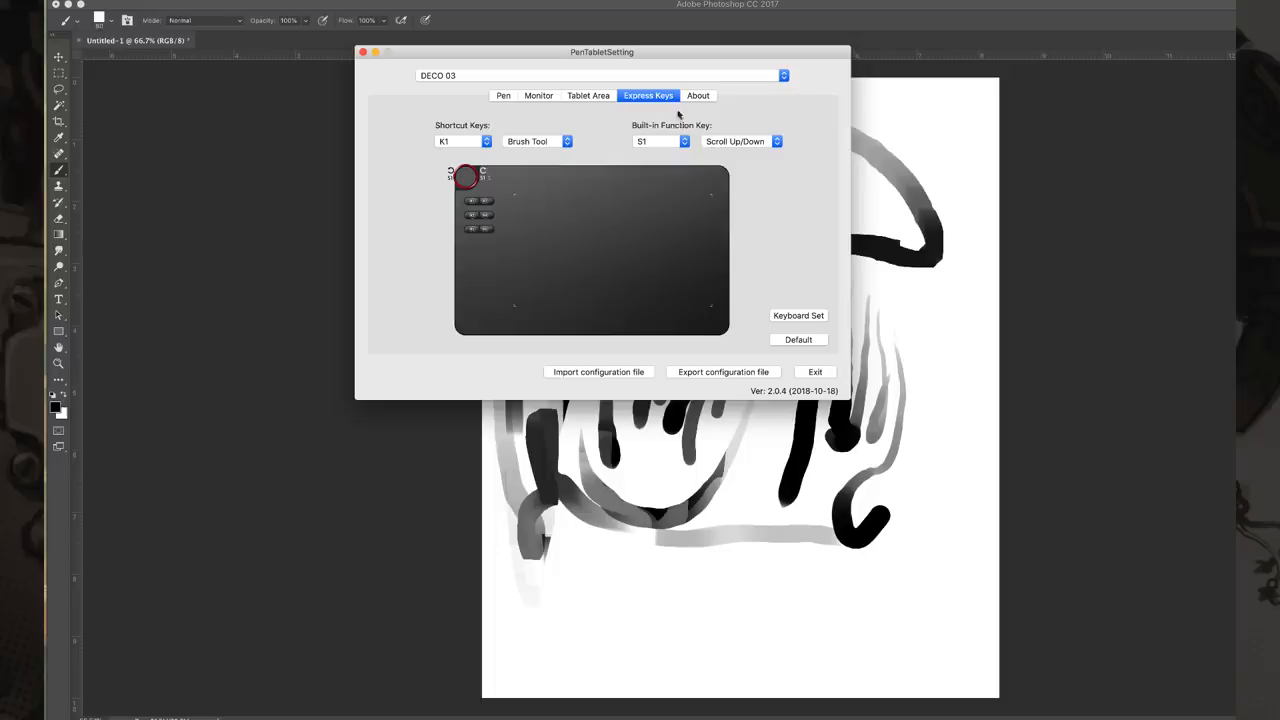
{"action": "mouse_move", "coordinate": [743, 159]}
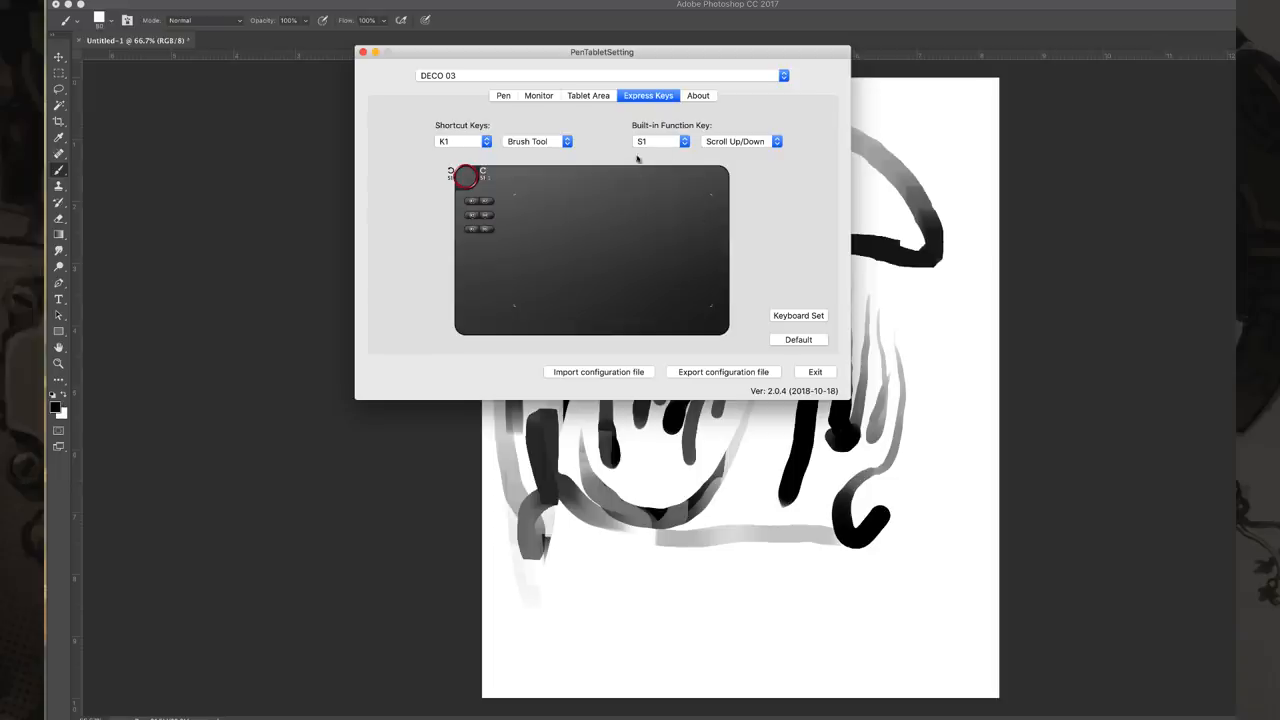
{"action": "mouse_move", "coordinate": [689, 318]}
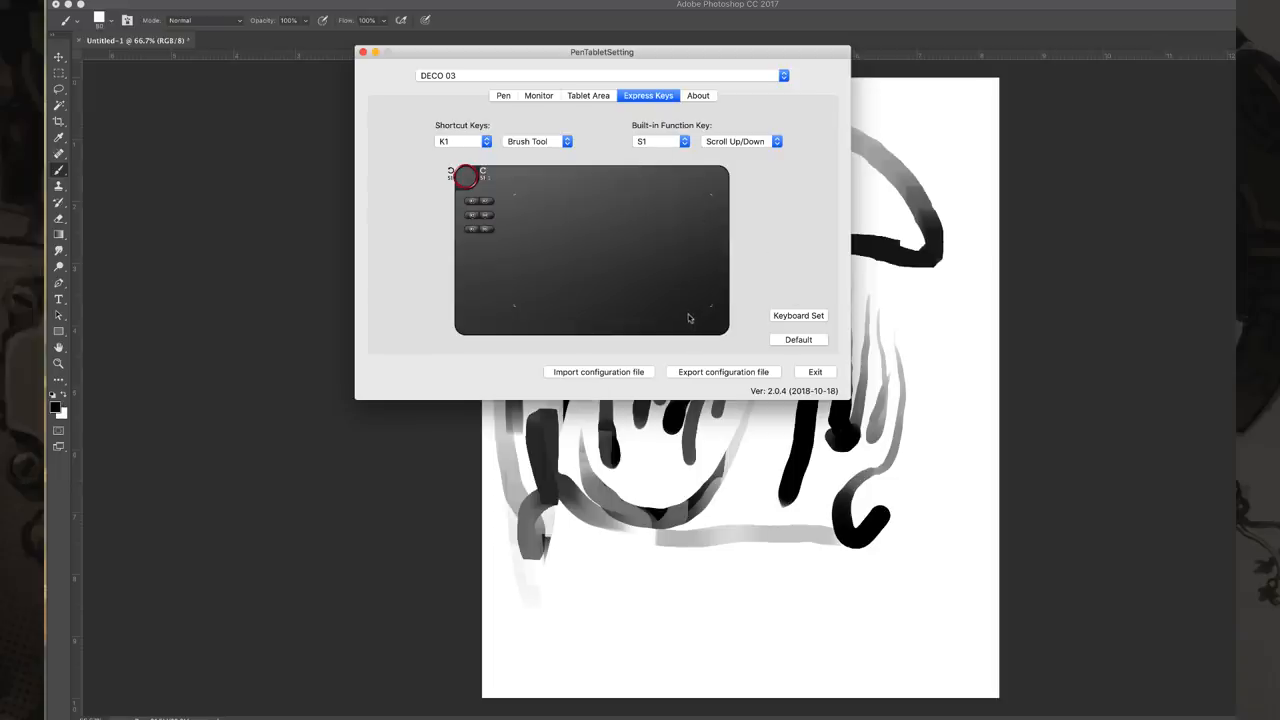
{"action": "mouse_move", "coordinate": [761, 271]}
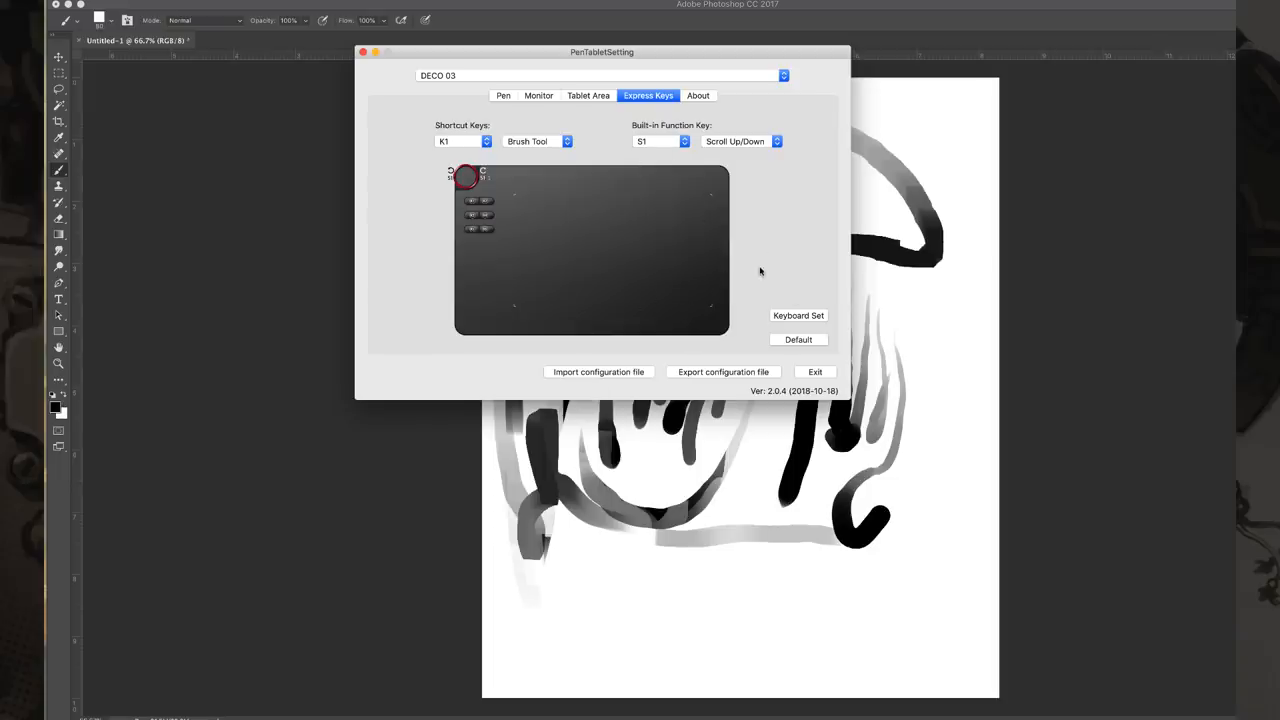
{"action": "mouse_move", "coordinate": [608, 125]}
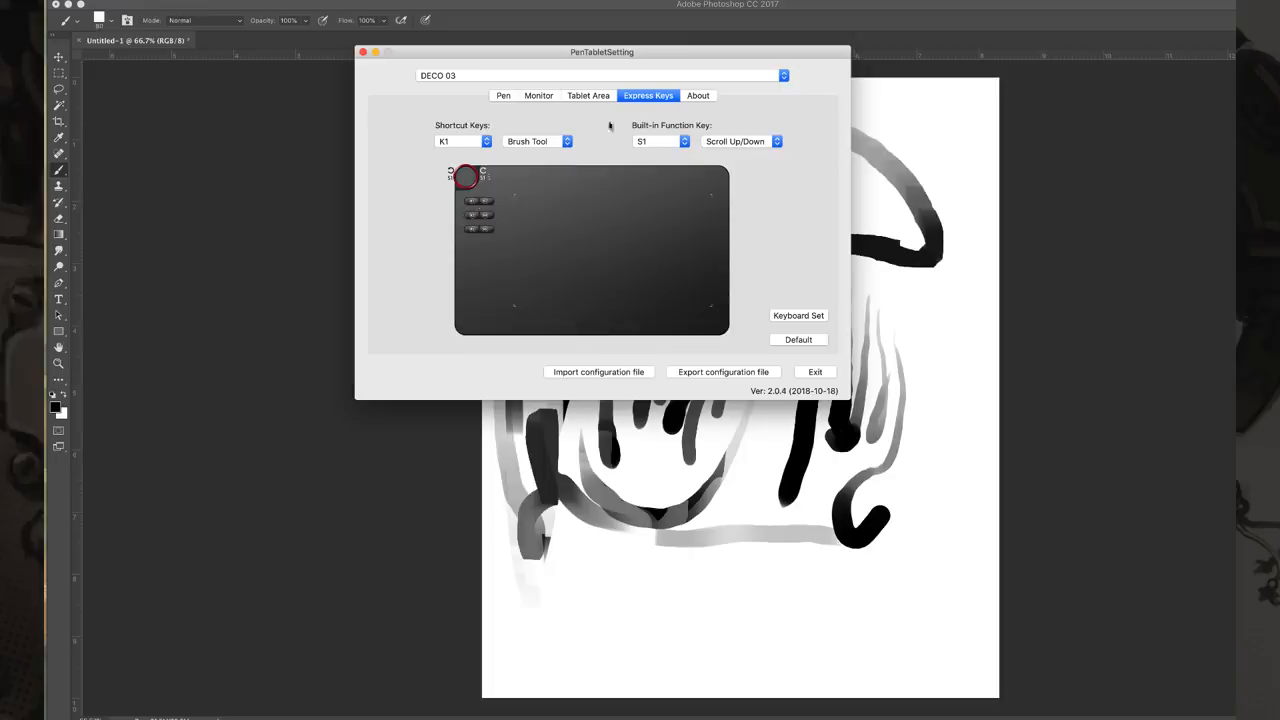
View the About tab, then exit PenTabletSetting
{"action": "left_click", "coordinate": [698, 95]}
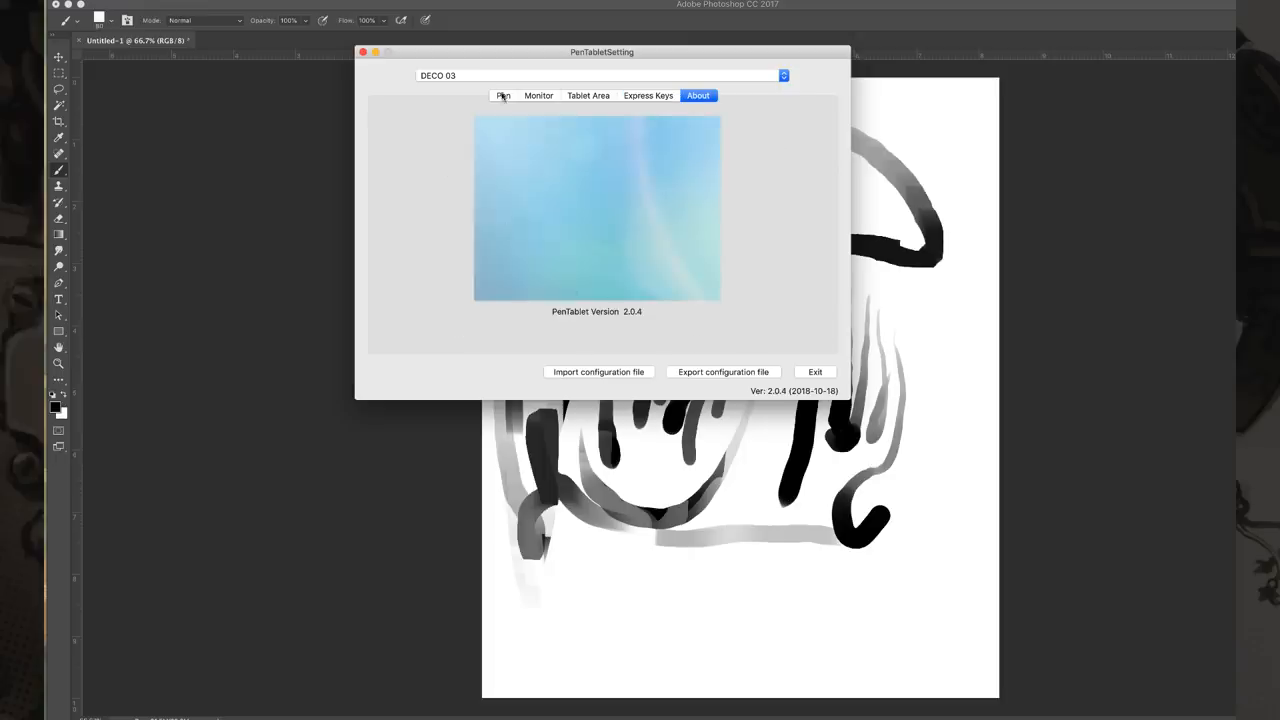
{"action": "left_click", "coordinate": [503, 95]}
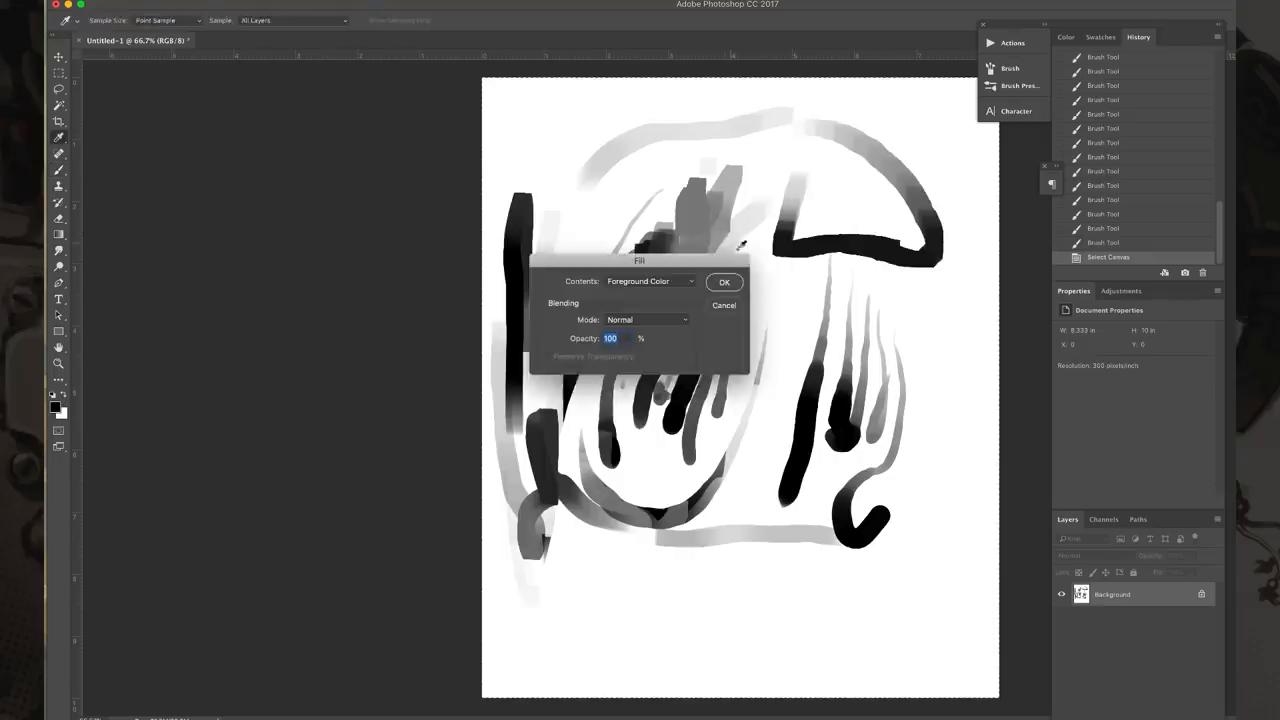
Bring up the Scrap Hunter Mech Sketch document with a New Layer dialog
{"action": "left_click", "coordinate": [724, 281]}
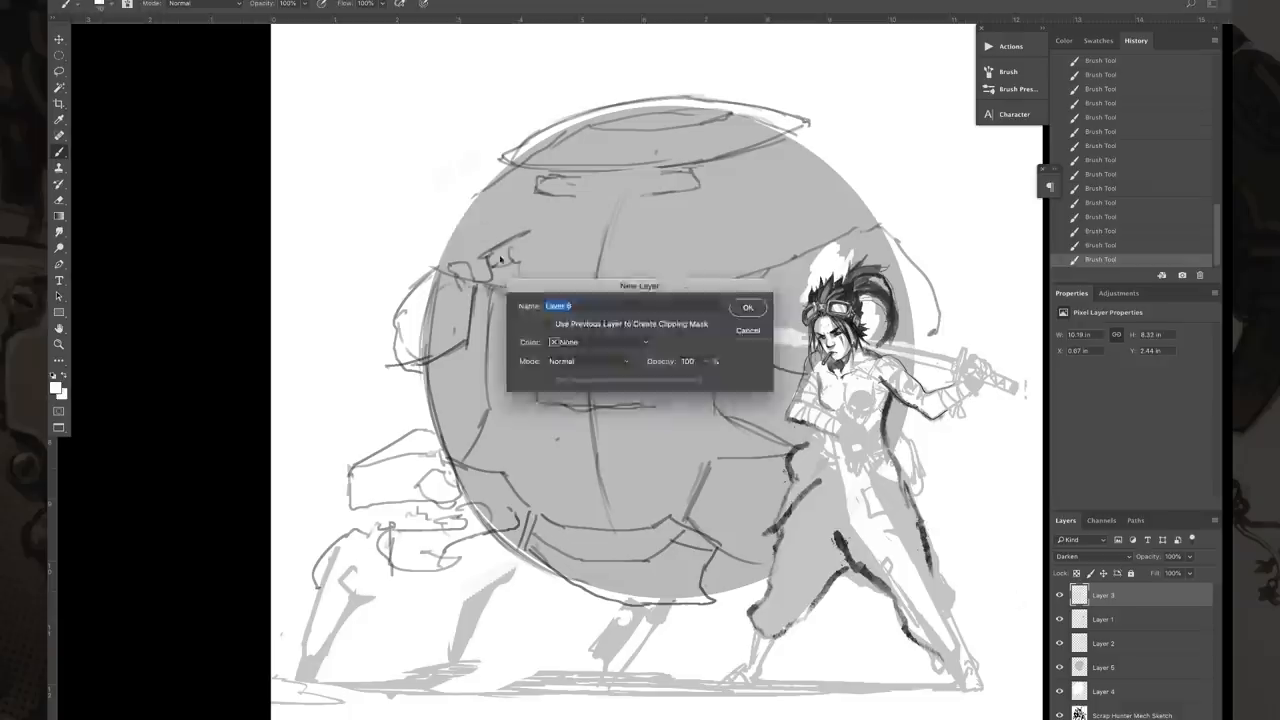
{"action": "left_click", "coordinate": [747, 306]}
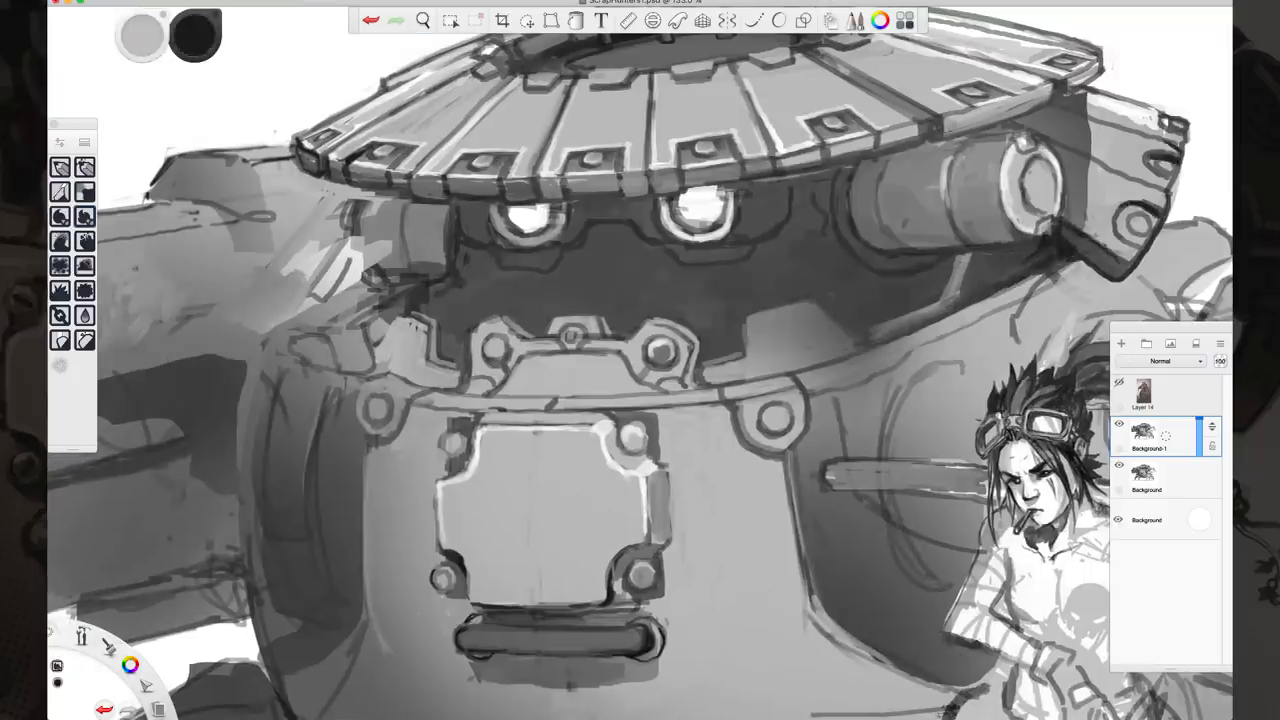
Shade the kid's figure and clothing with grey values and black ink on Layer4
{"action": "left_click", "coordinate": [1120, 343]}
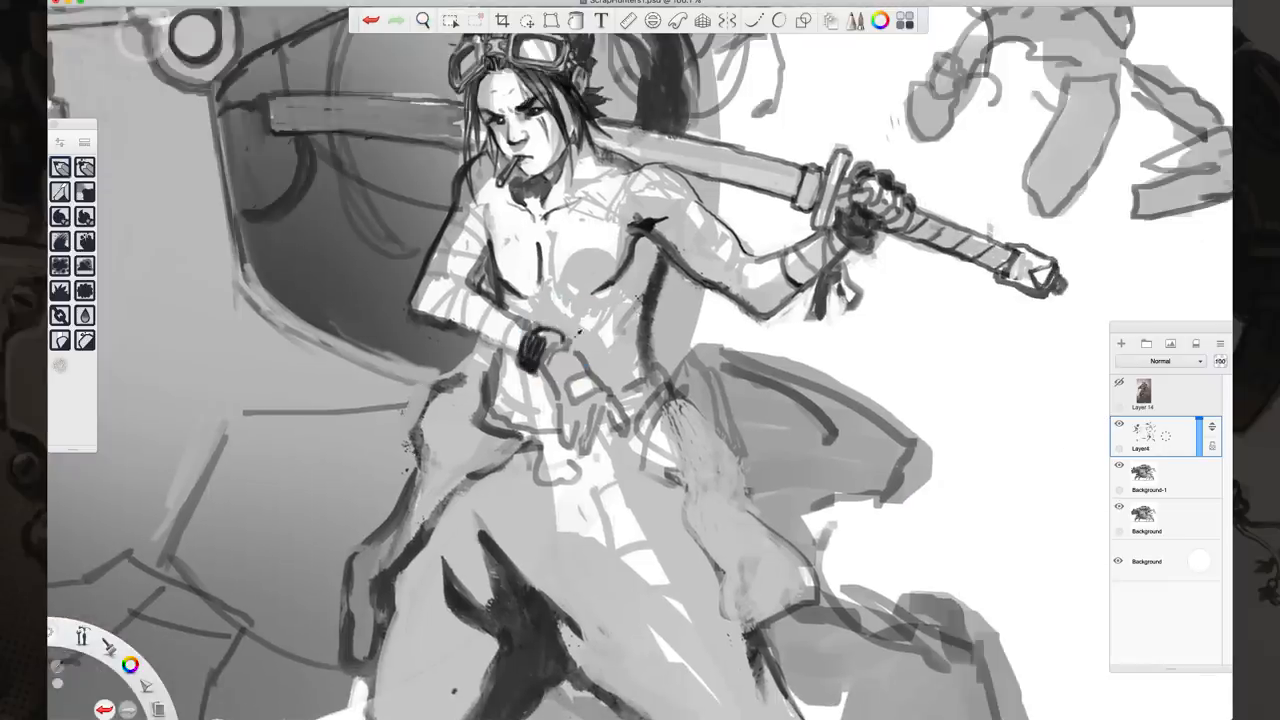
{"action": "left_click", "coordinate": [422, 19]}
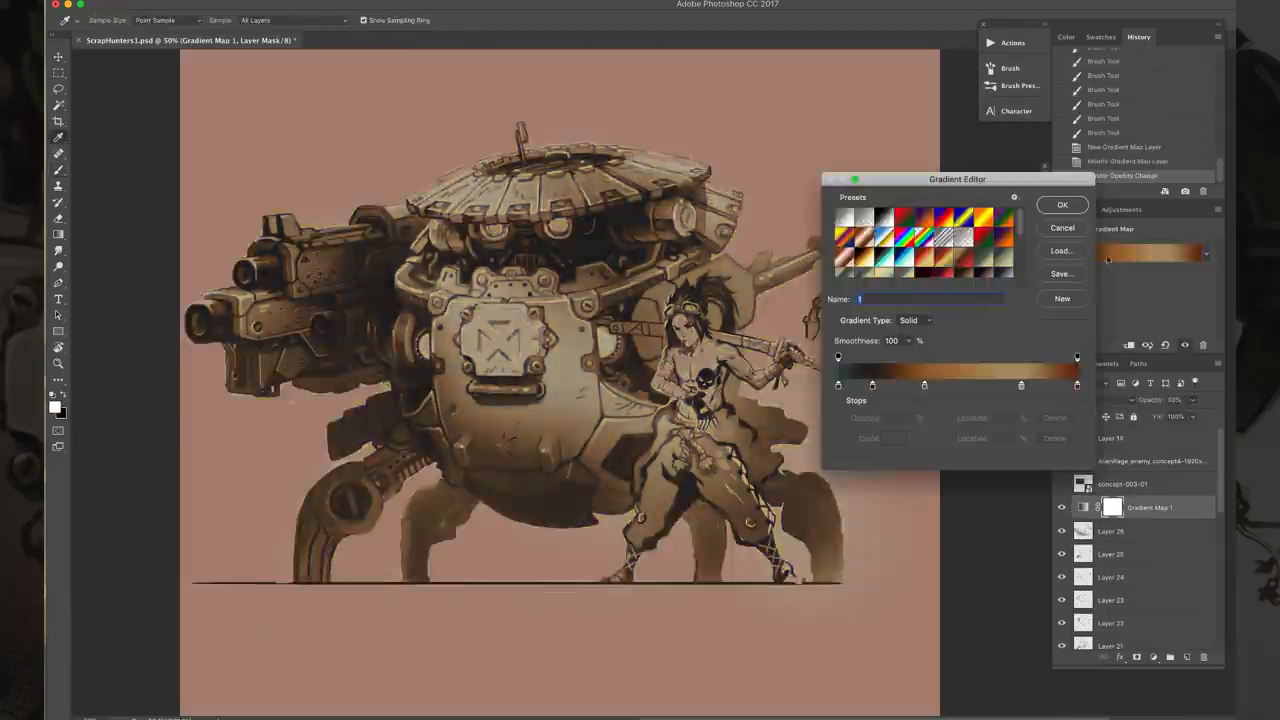
Tint with a Gradient Map, then paint red accents on the mech and kid on Layer 27
{"action": "left_click", "coordinate": [1062, 204]}
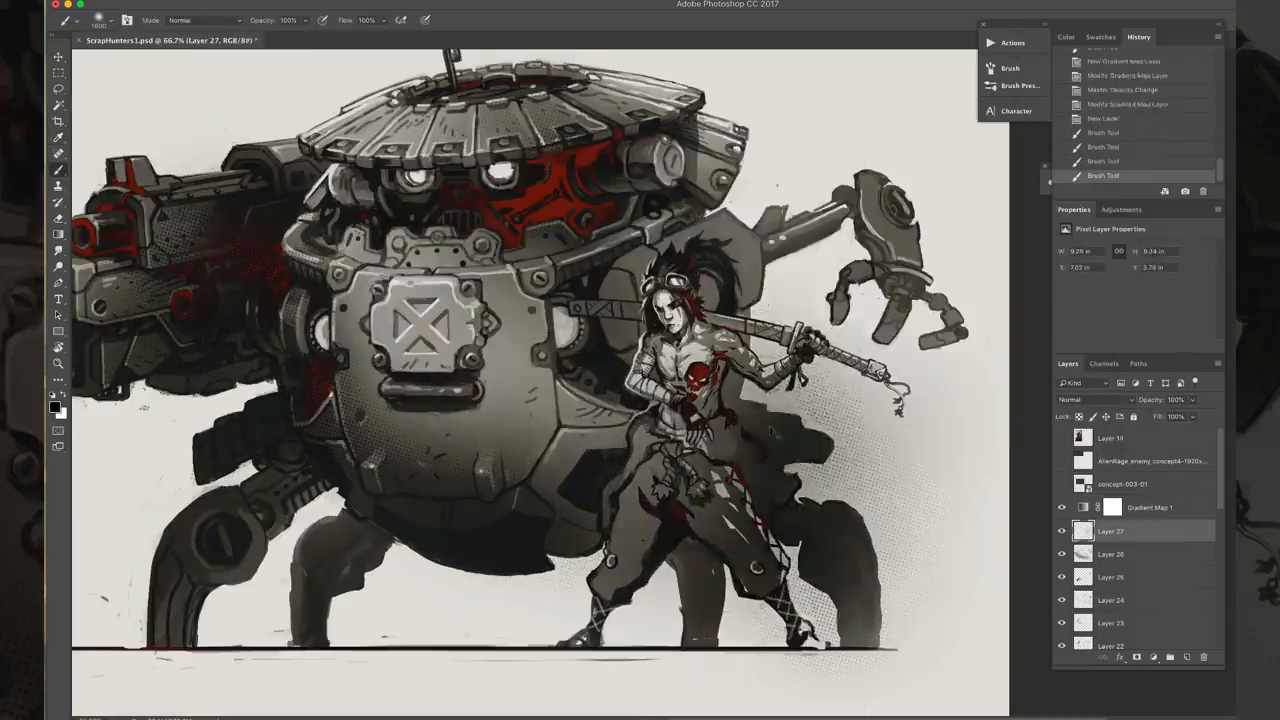